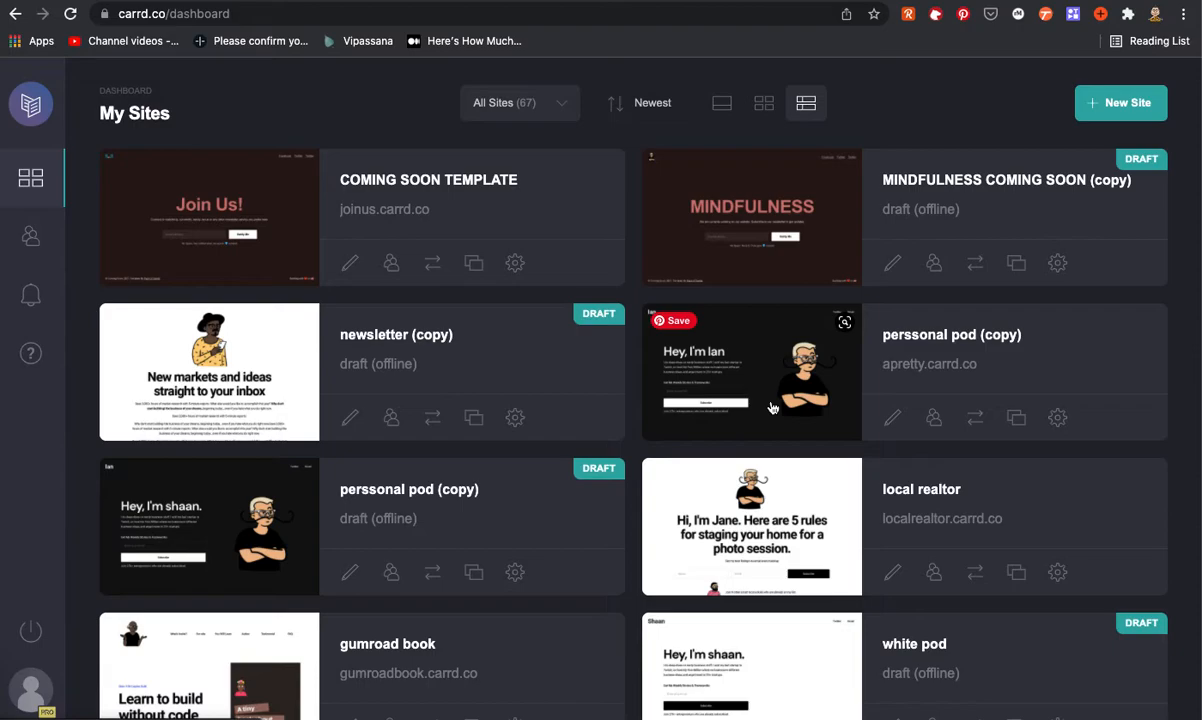
mouse_move(745, 360)
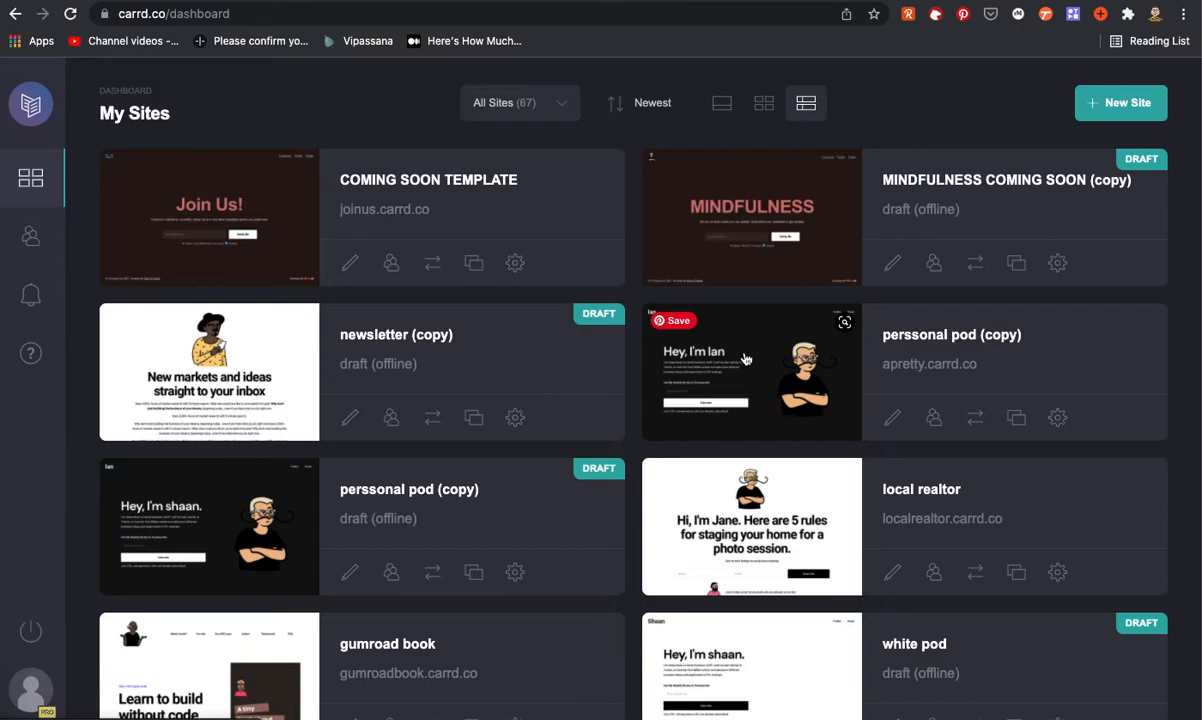
mouse_move(738, 349)
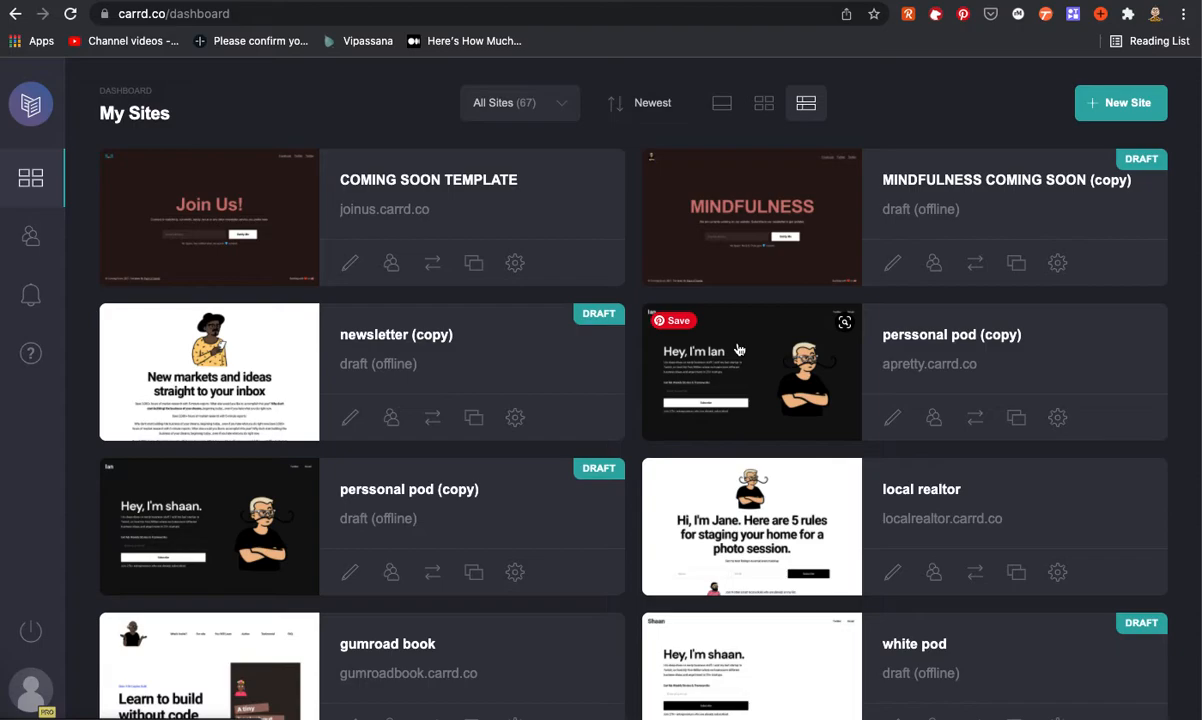
mouse_move(781, 295)
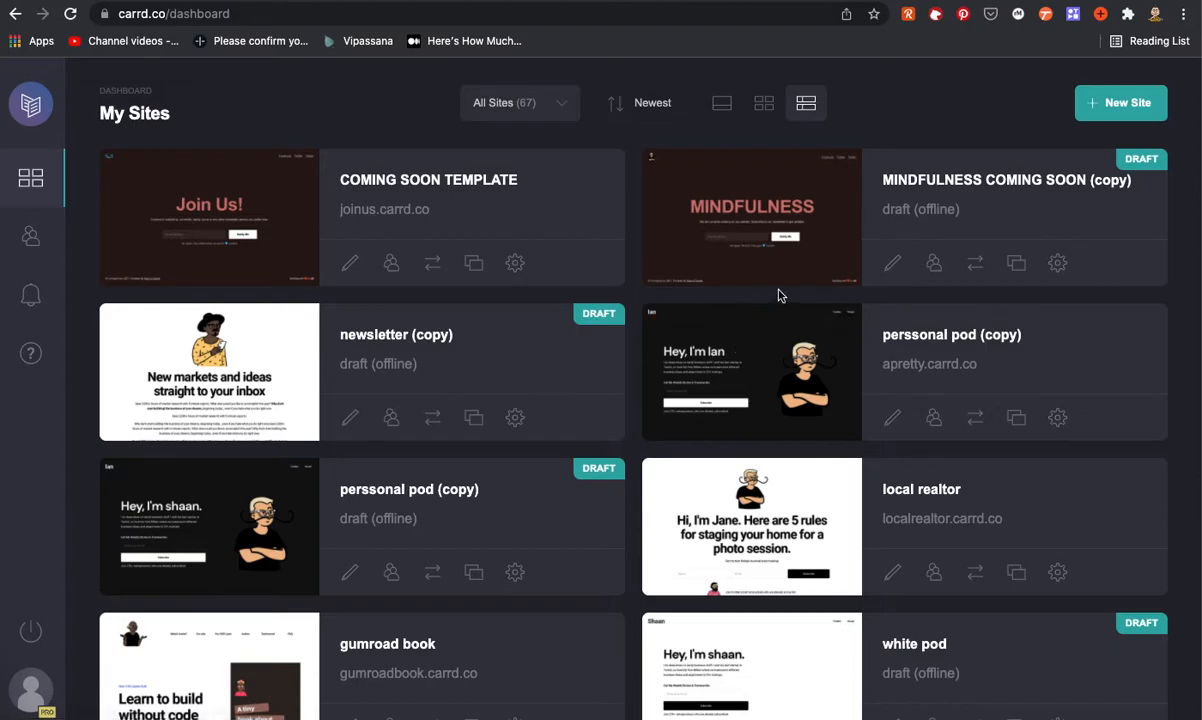
mouse_move(940, 131)
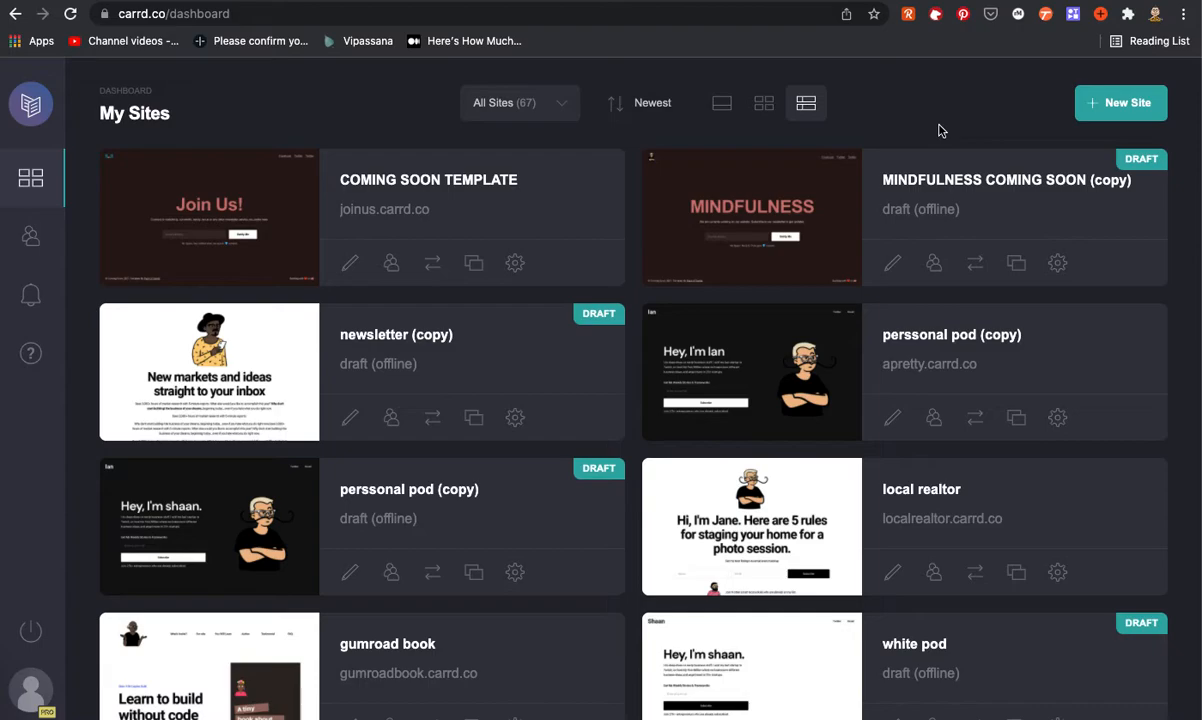
mouse_move(993, 90)
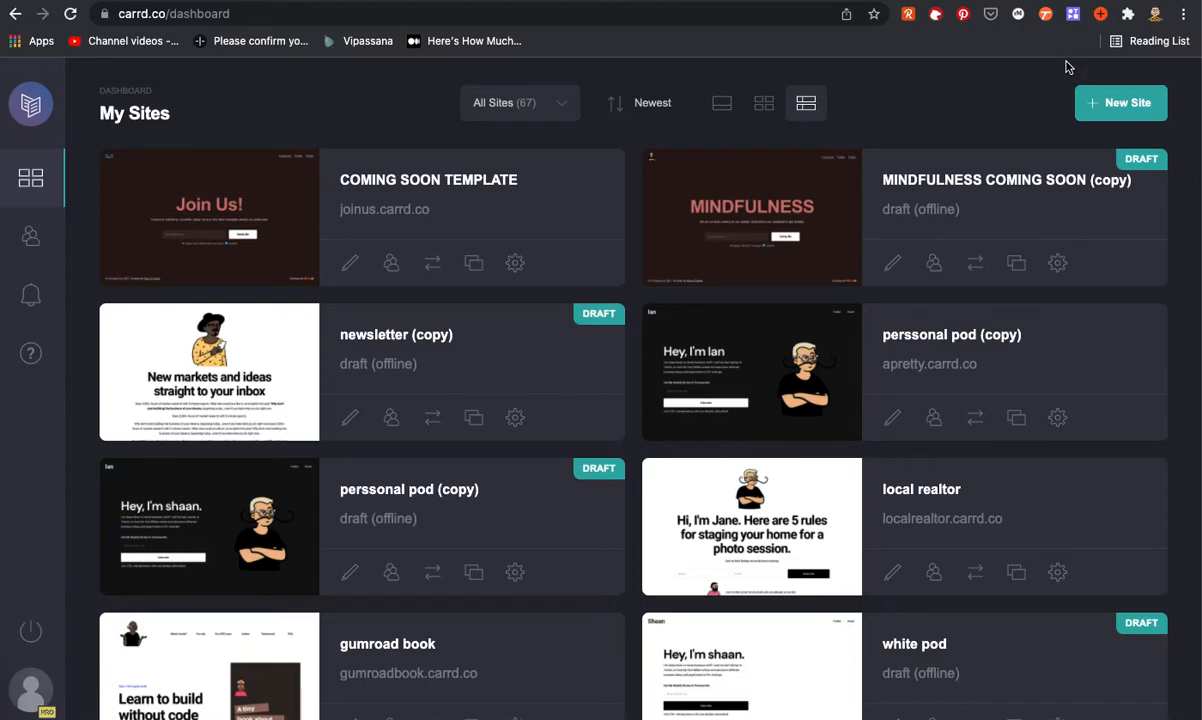
mouse_move(360, 164)
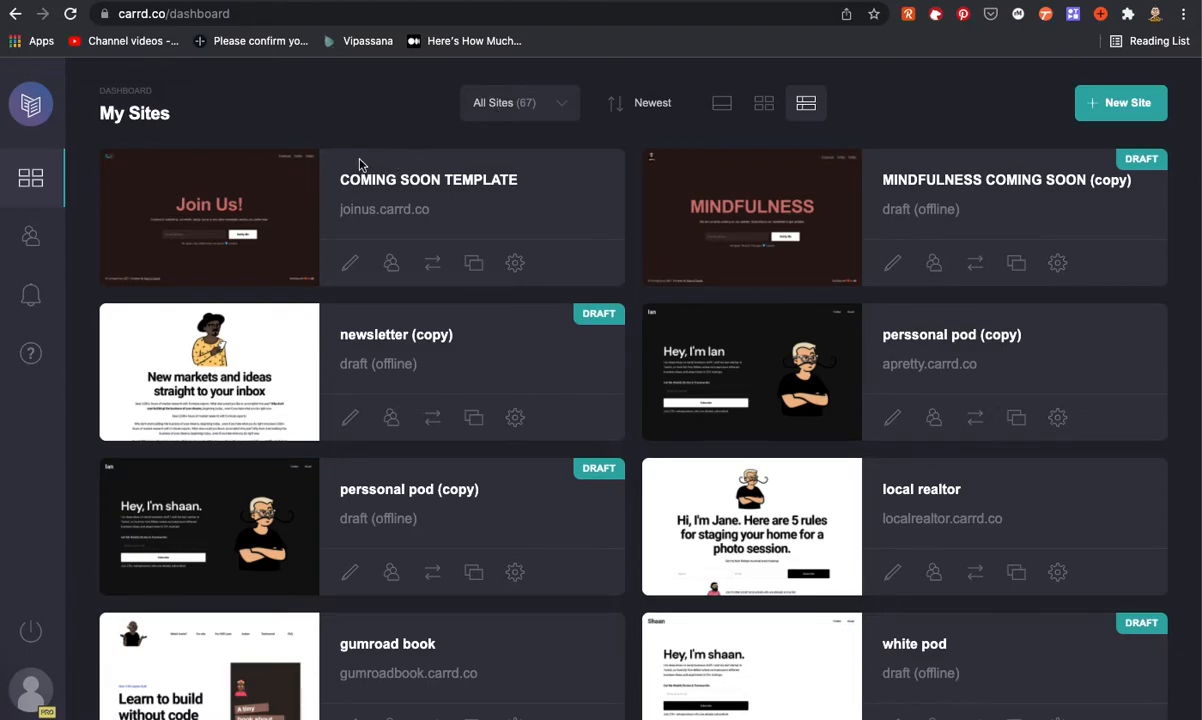
mouse_move(951, 121)
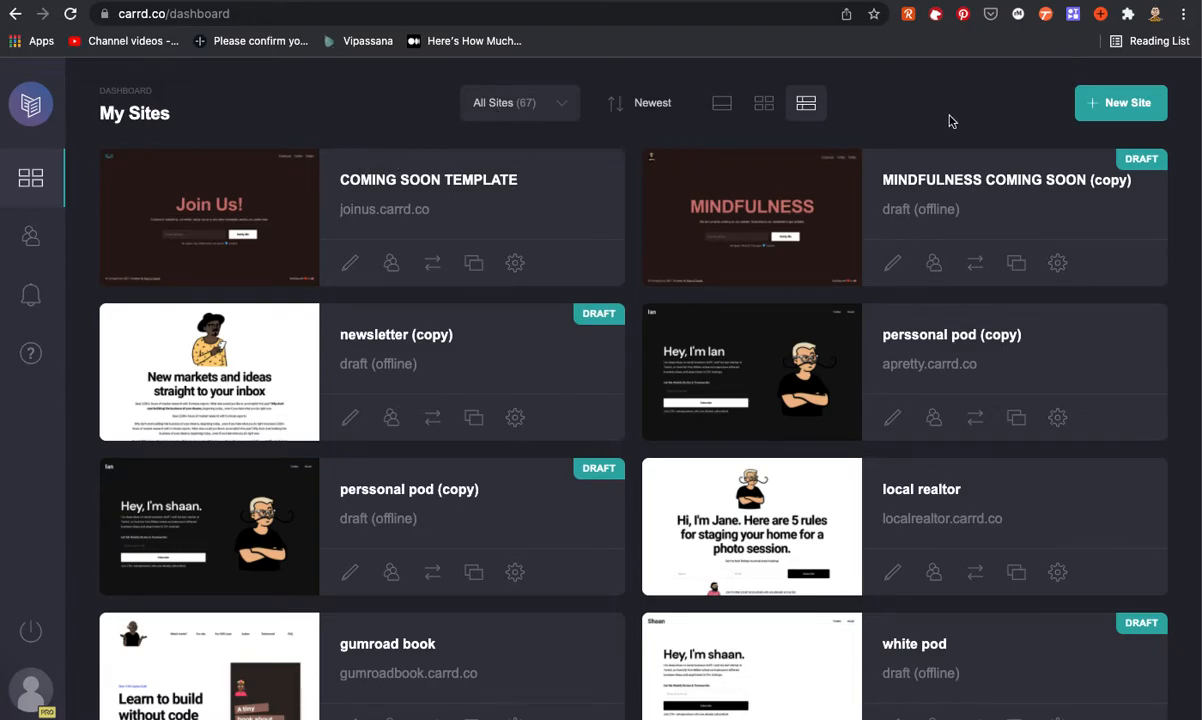
mouse_move(1060, 80)
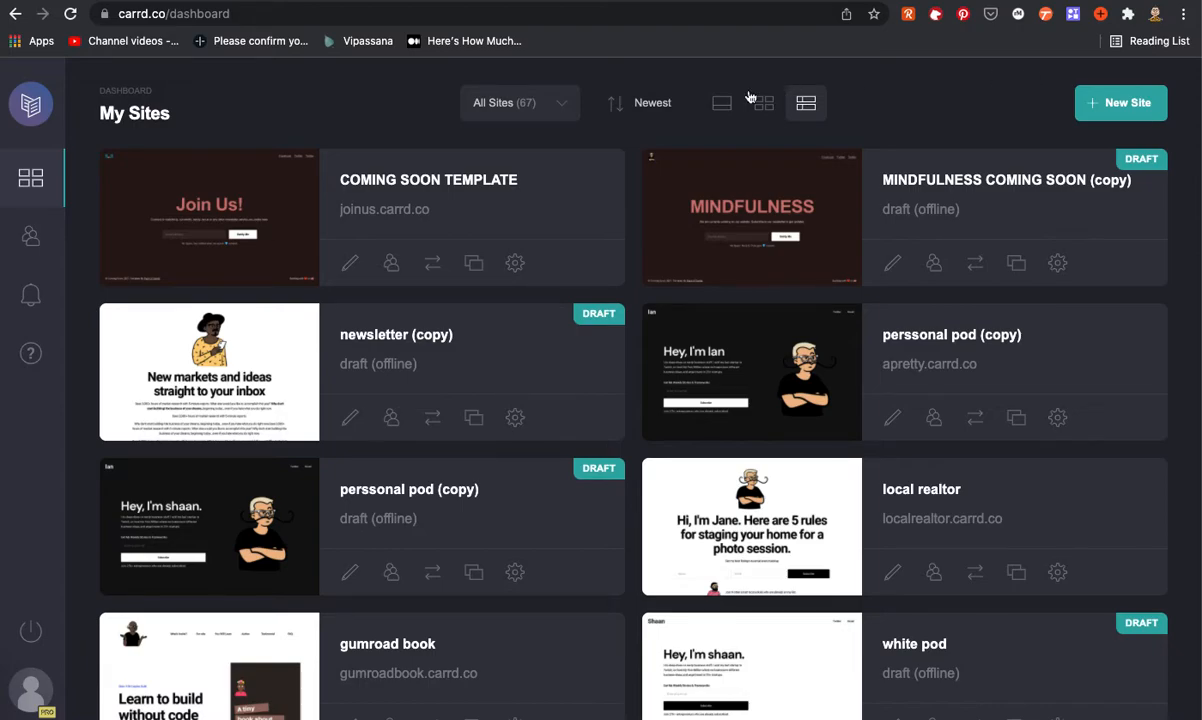
Step: Open the COMING SOON TEMPLATE site in the Carrd editor and bring up Tango's workflow capture
left_click(209, 217)
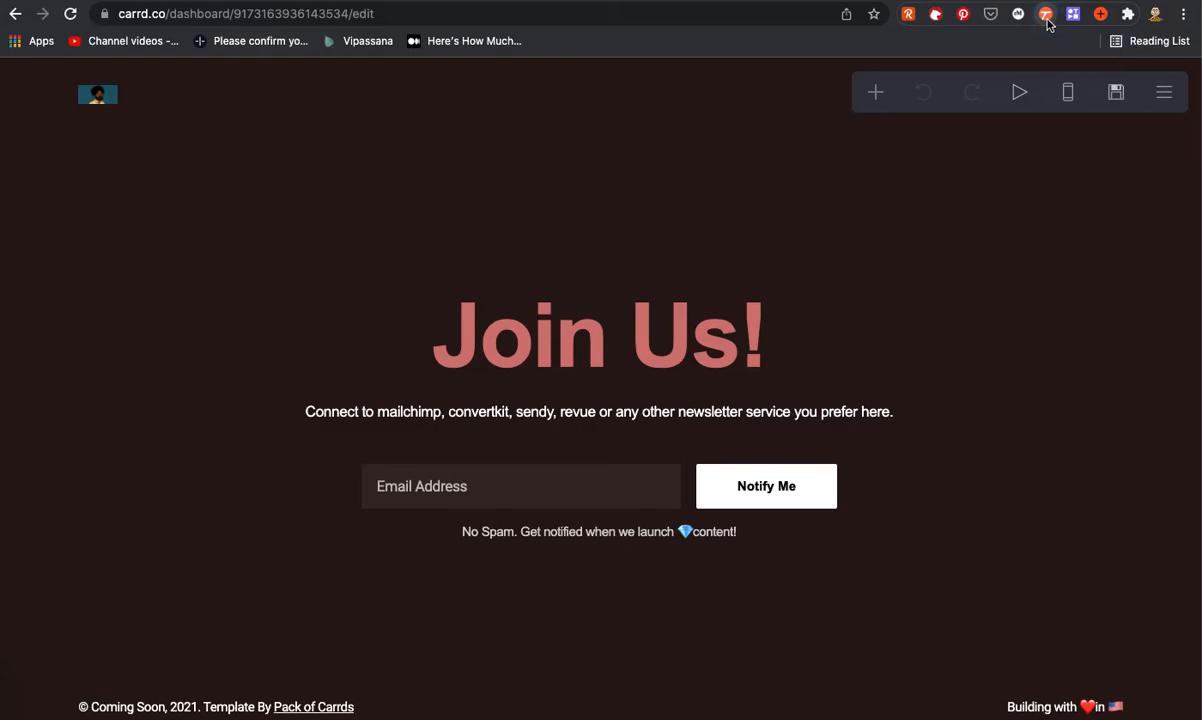
left_click(1046, 14)
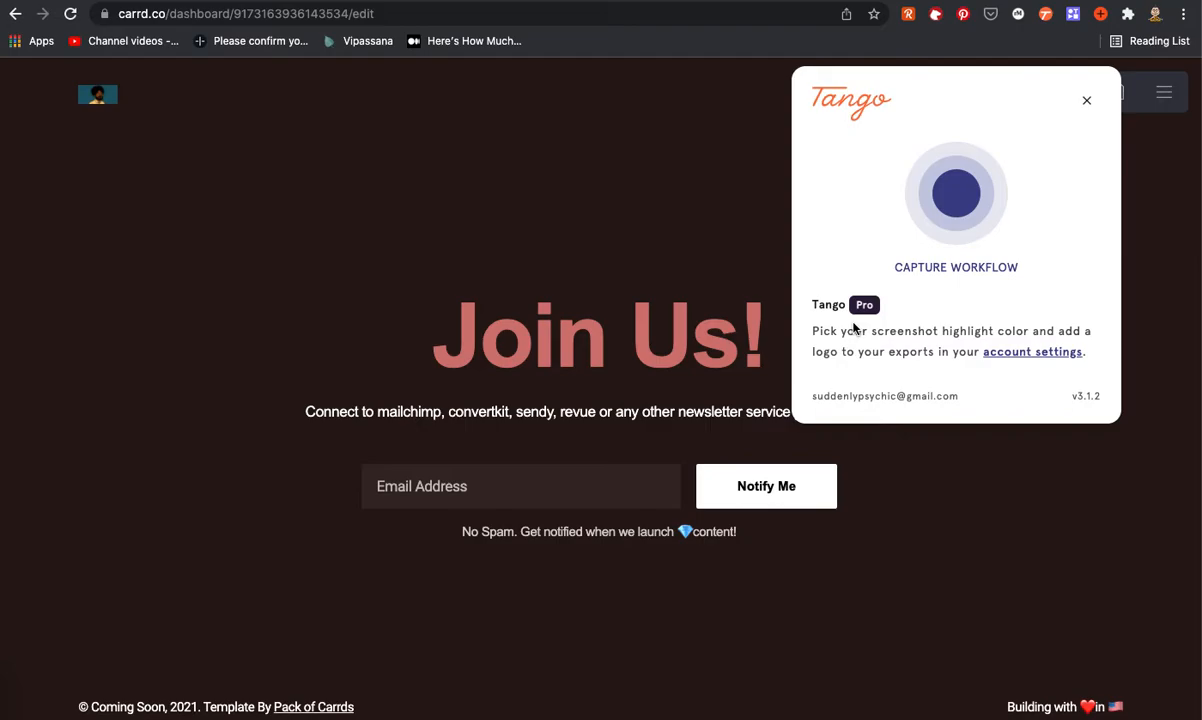
mouse_move(840, 217)
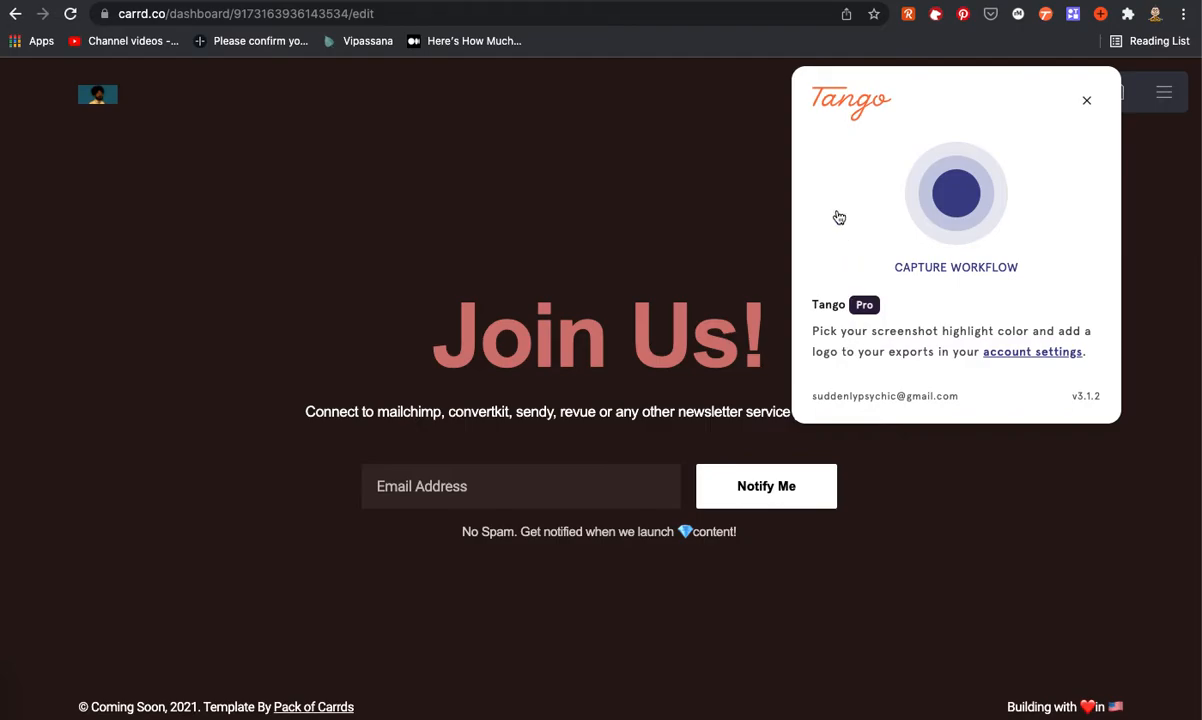
mouse_move(853, 119)
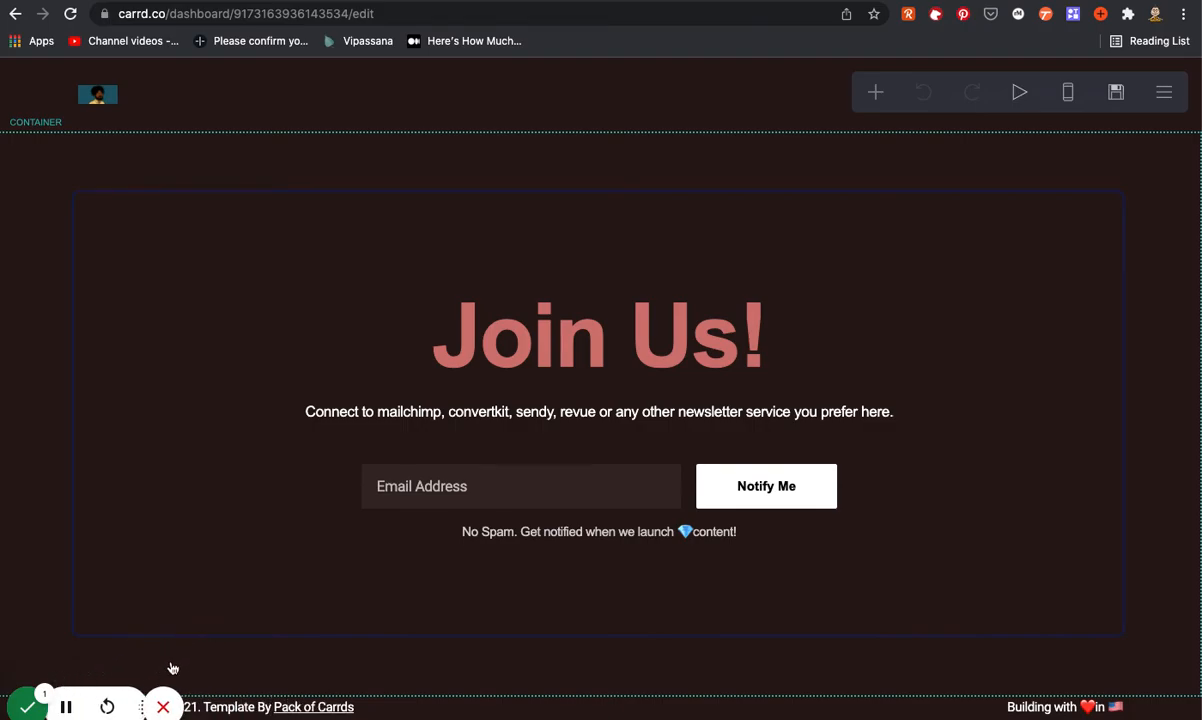
mouse_move(244, 356)
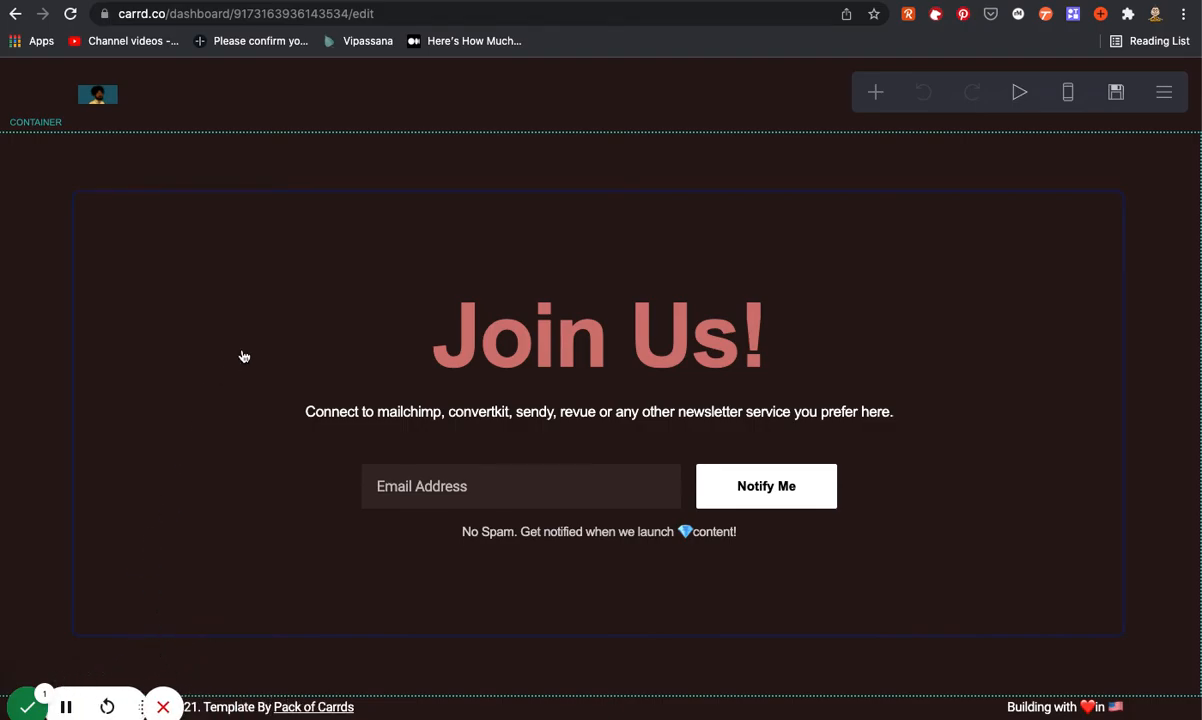
mouse_move(440, 312)
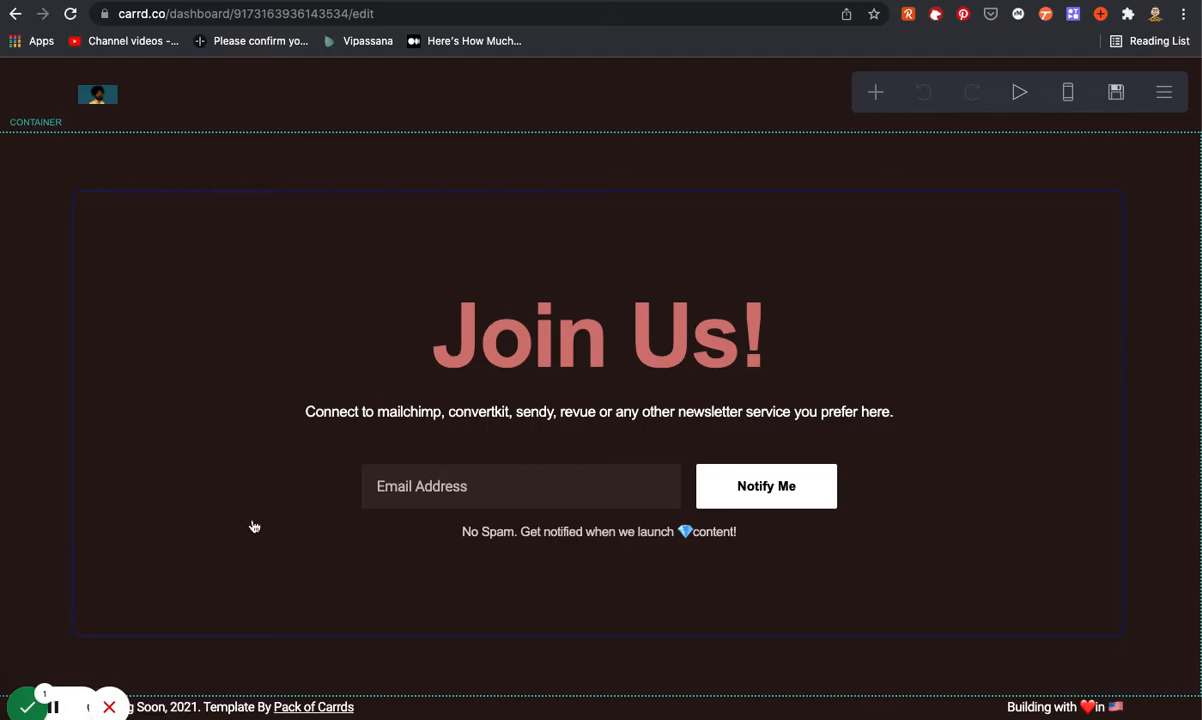
mouse_move(148, 557)
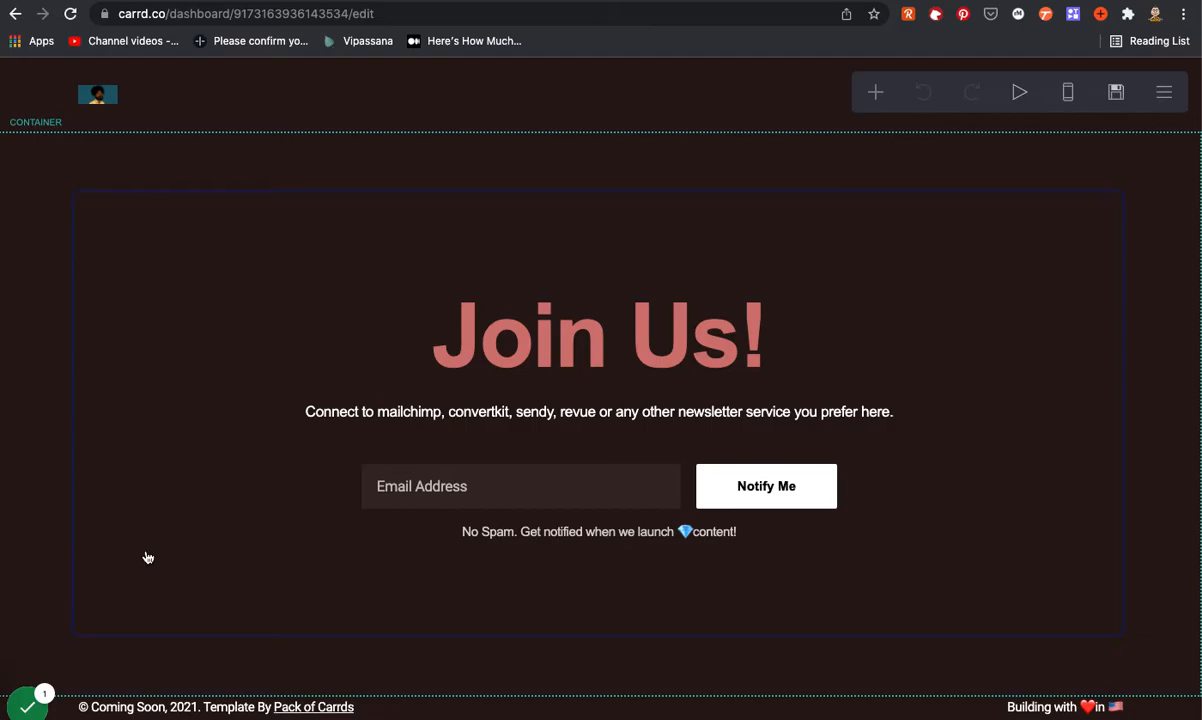
Step: Replace the Join Us! heading's Site Title text with 'Here is where you would change the text'
left_click(598, 336)
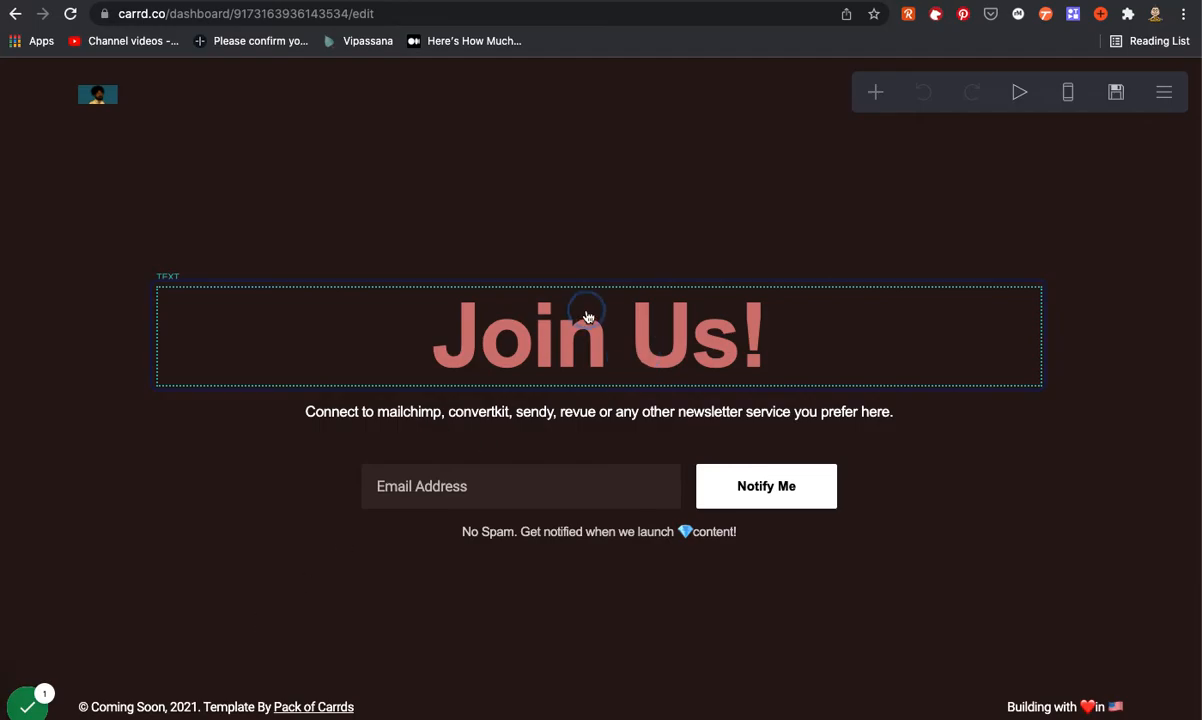
left_click(598, 335)
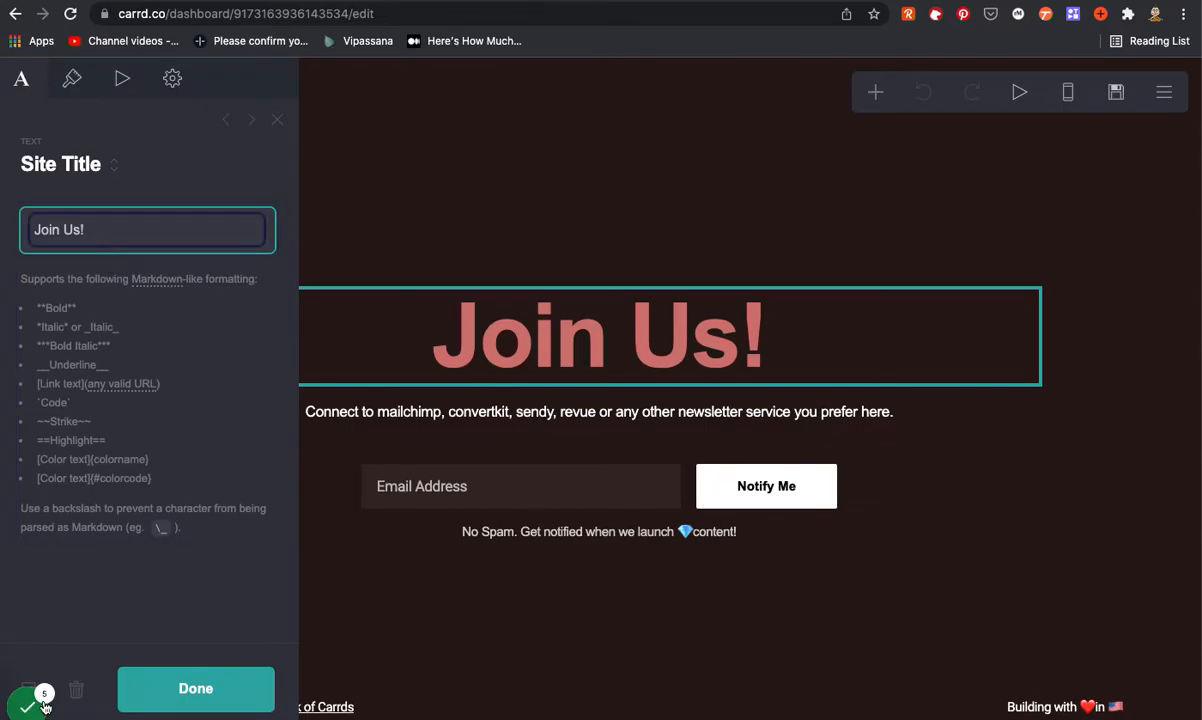
left_click(28, 703)
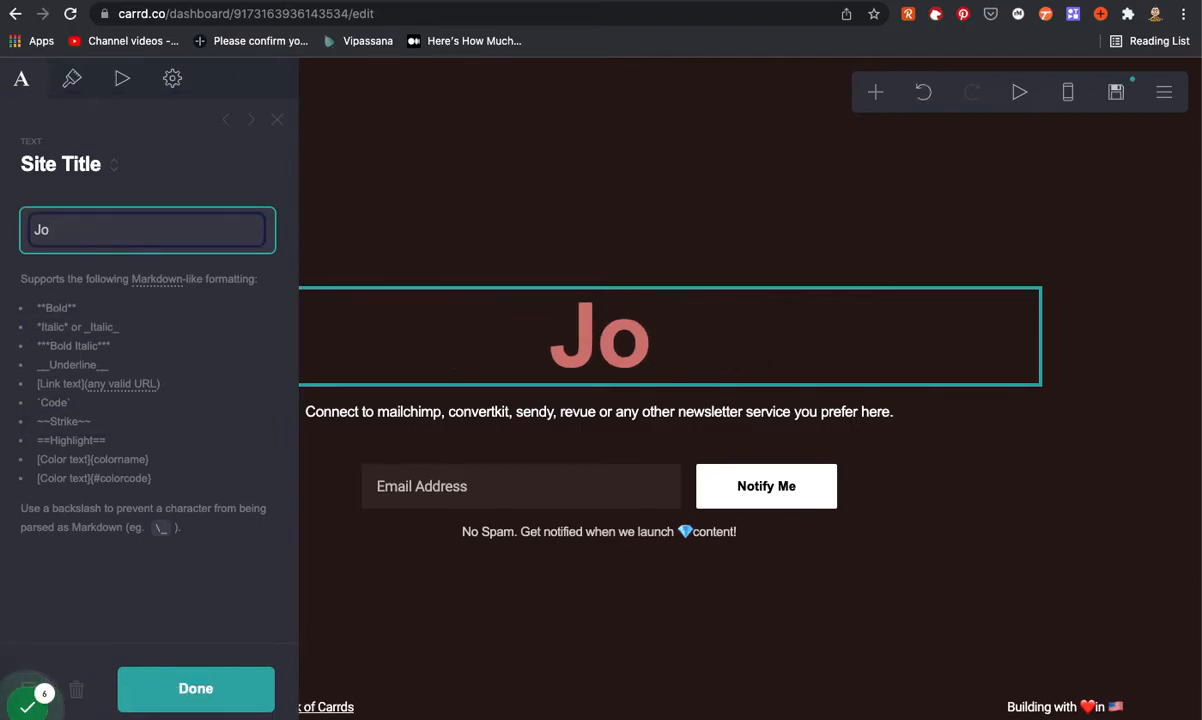
key("backspace")
type("Here is where you would change the text")
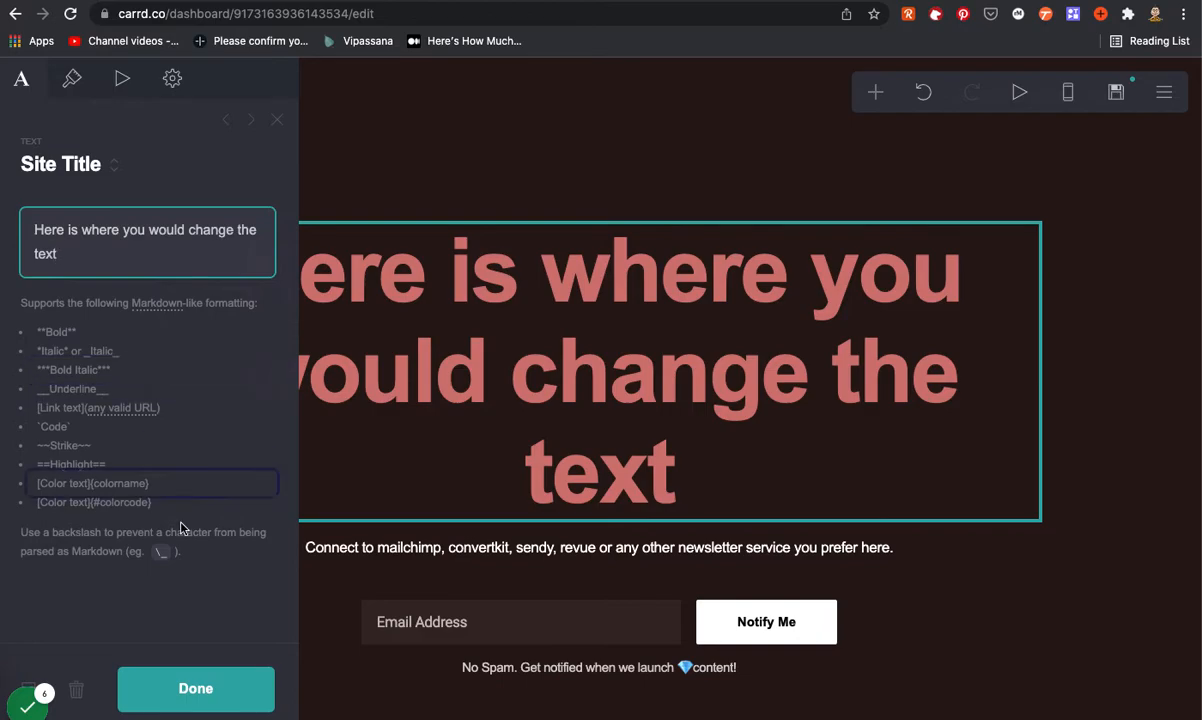
left_click(195, 688)
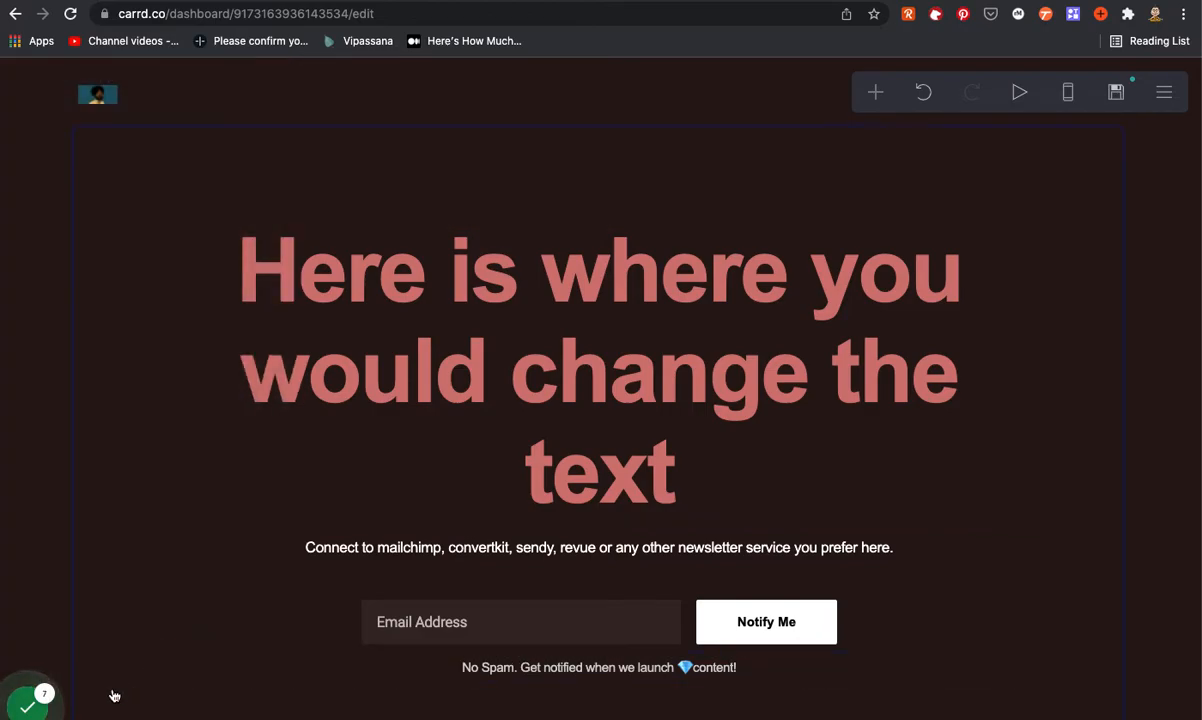
left_click(766, 621)
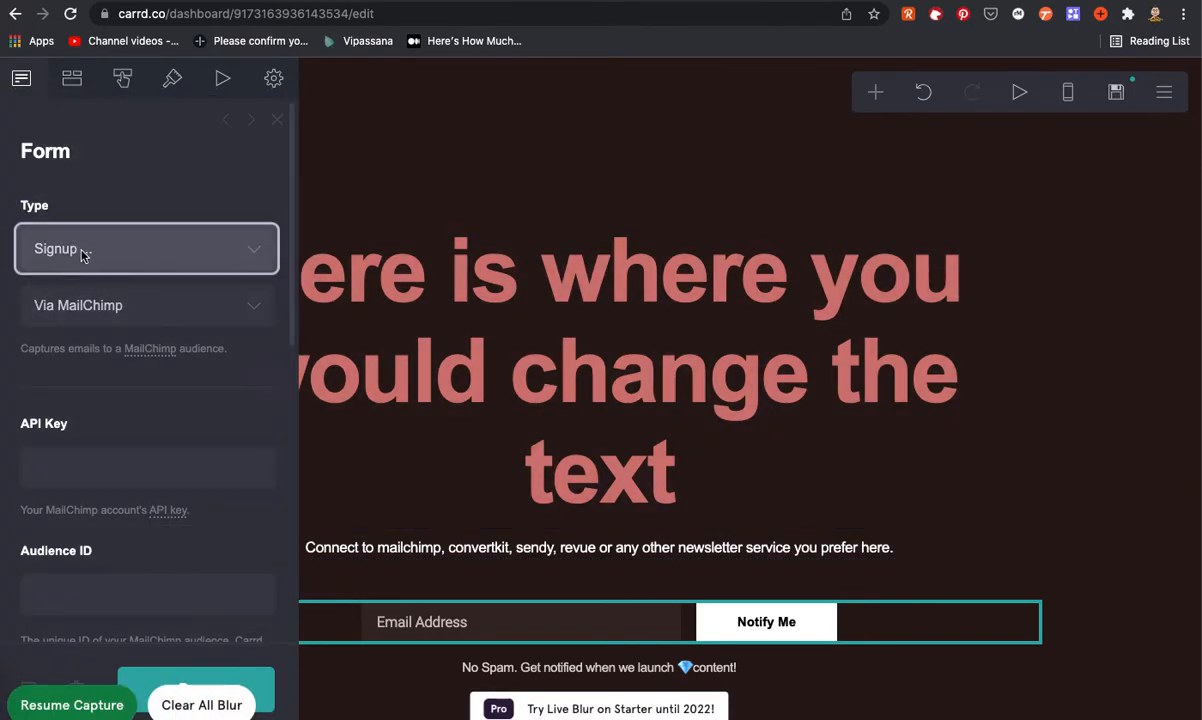
Step: Choose the signup form type and begin entering the MailChimp API key
left_click(146, 248)
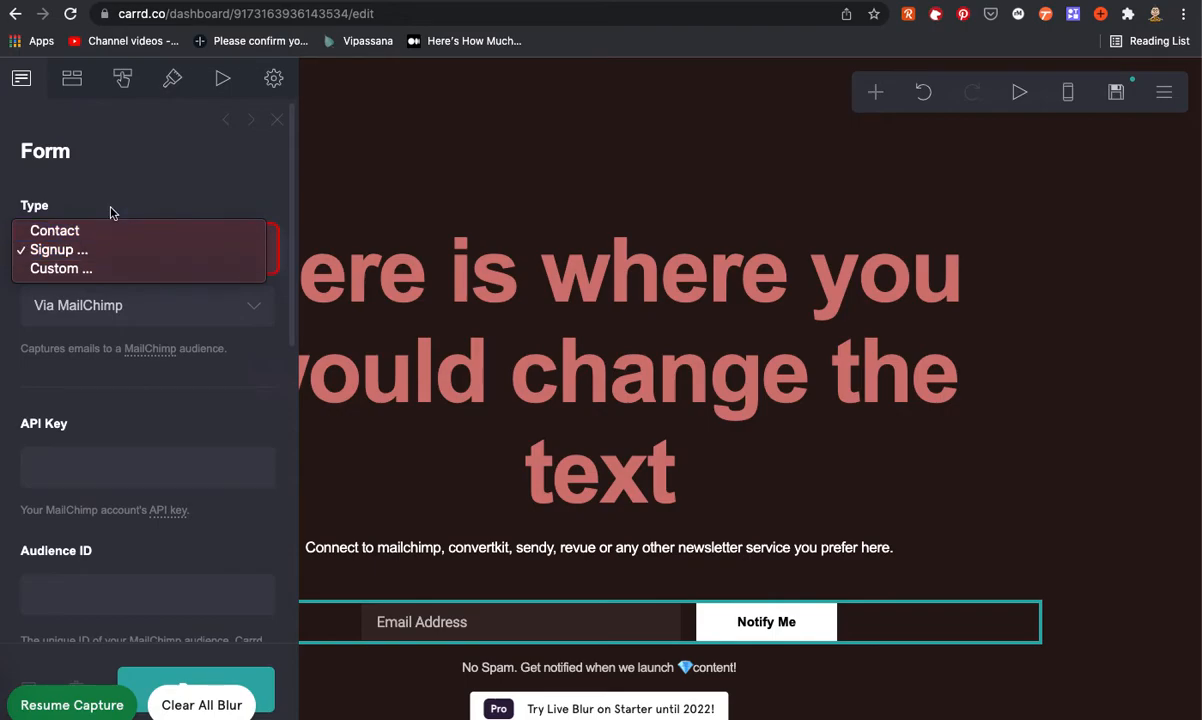
left_click(147, 466)
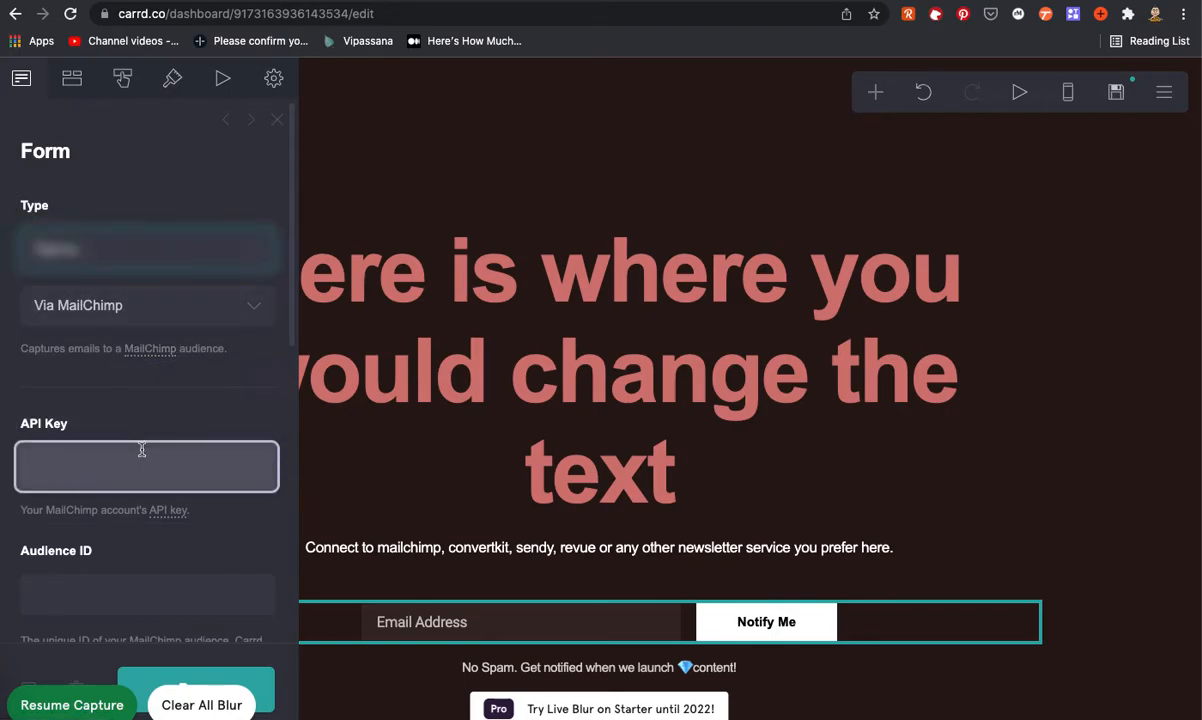
left_click(147, 593)
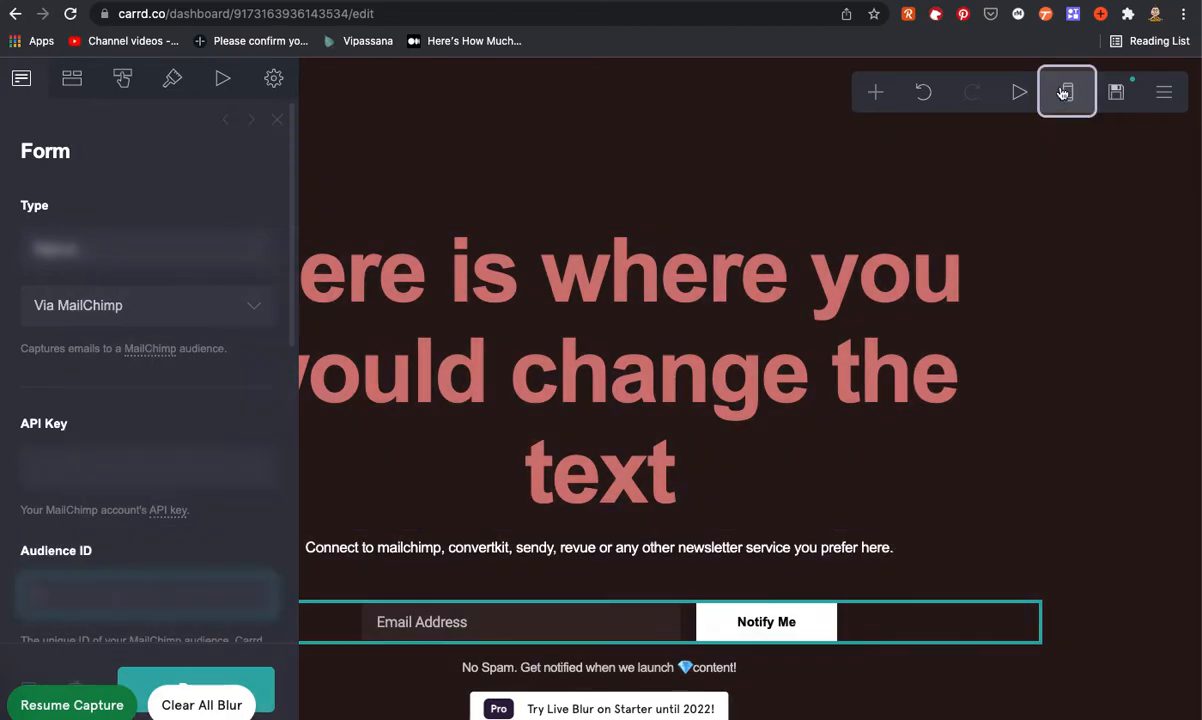
mouse_move(1066, 92)
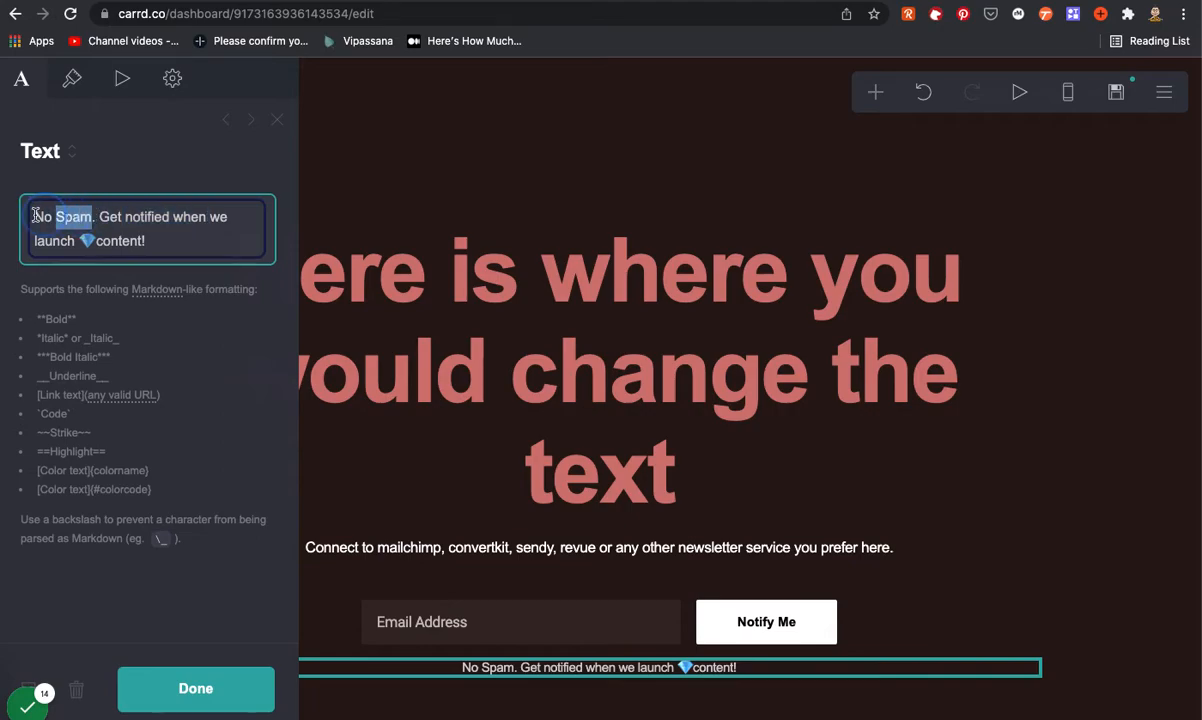
Step: Type 'New' into the footer notice's Text field
type("New")
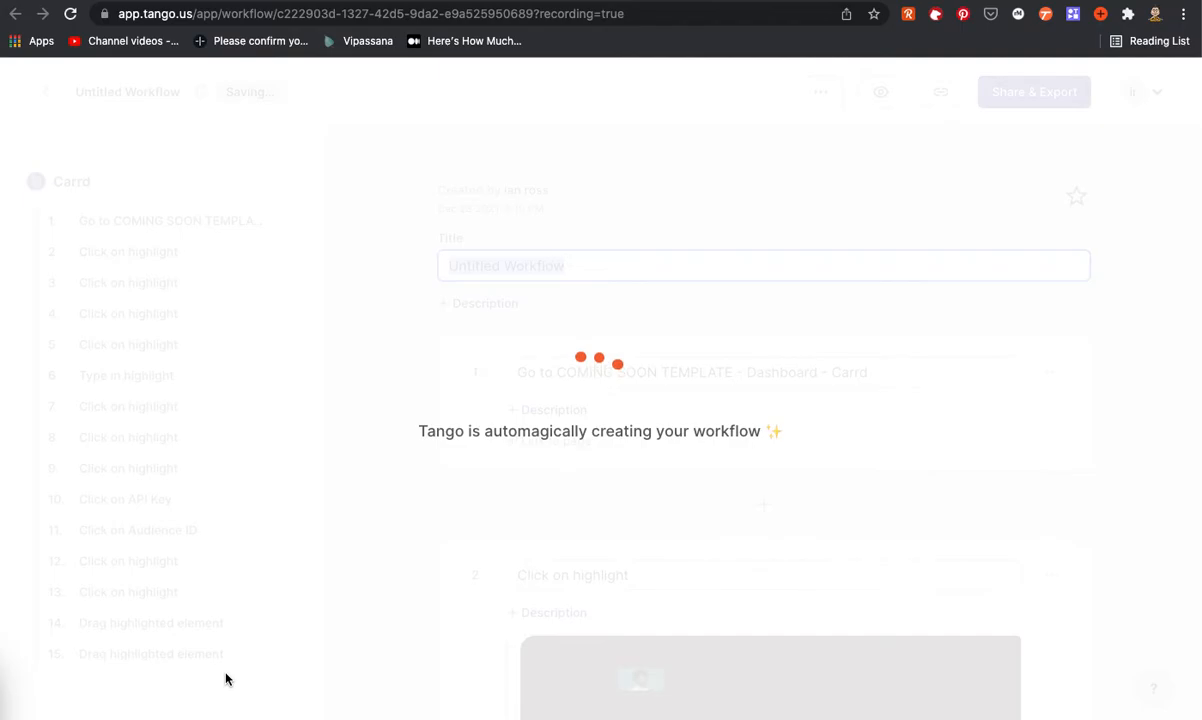
Step: Enter 'Workflow with Carrd' as the title and scroll through the generated screenshot steps
type("Workflow with Carrd")
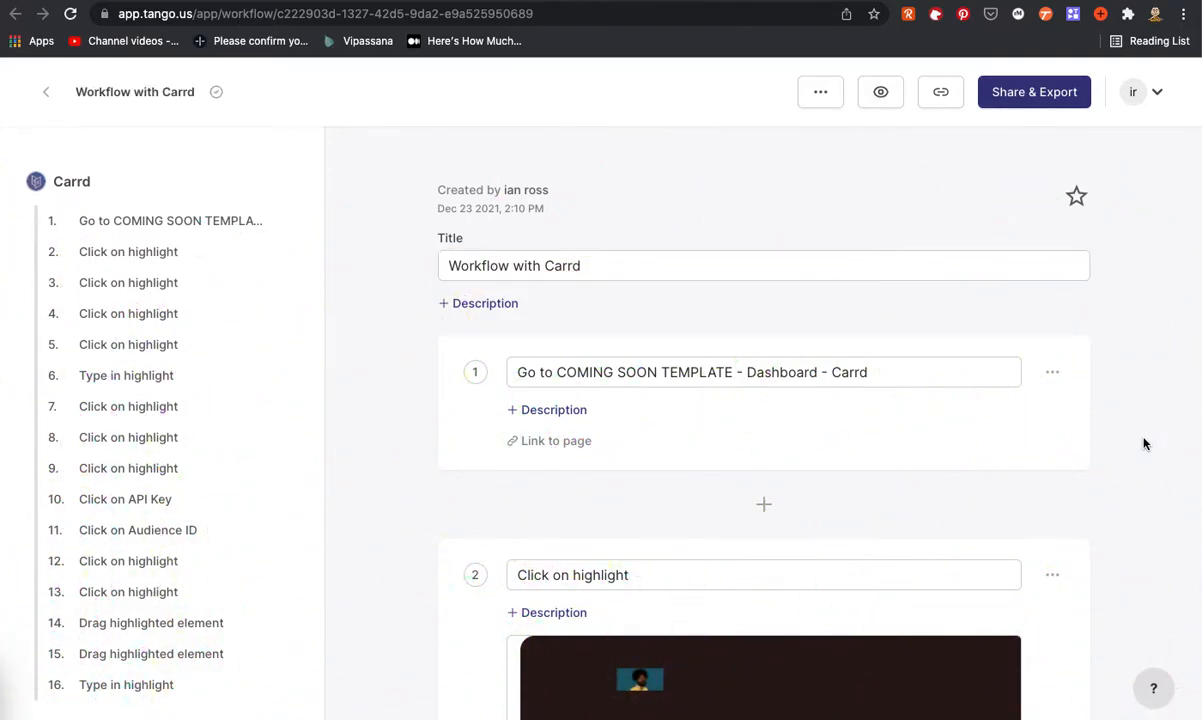
scroll("down", 3)
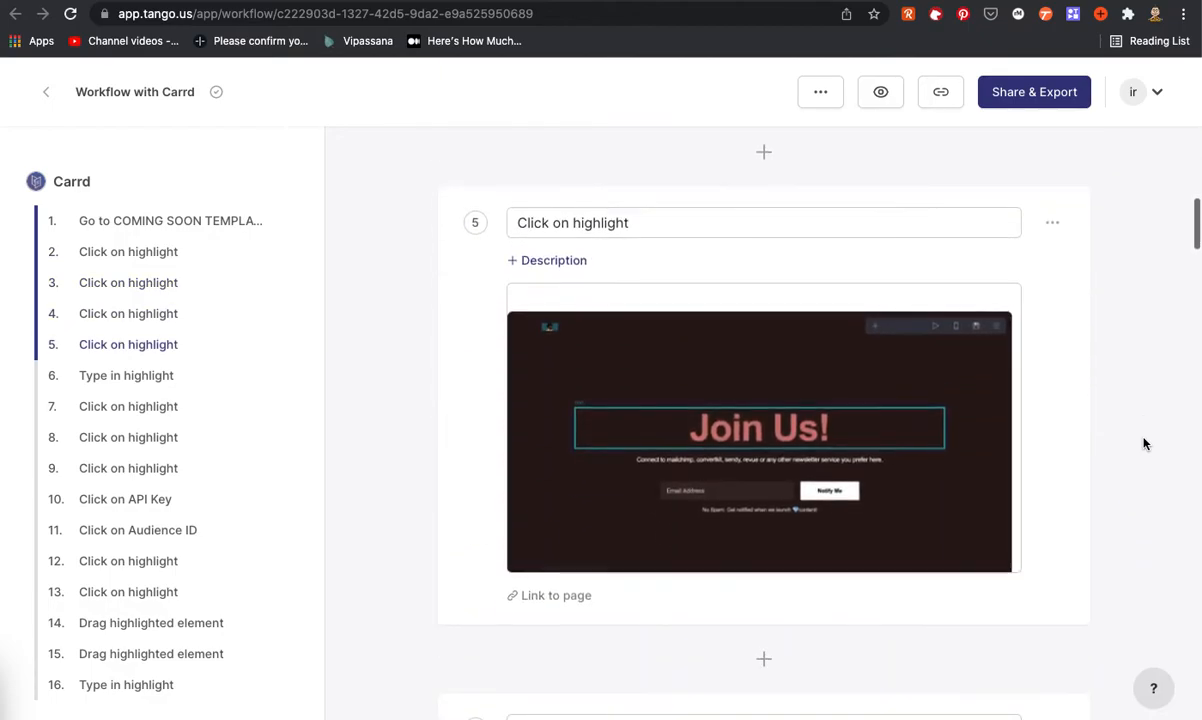
scroll("down", 3)
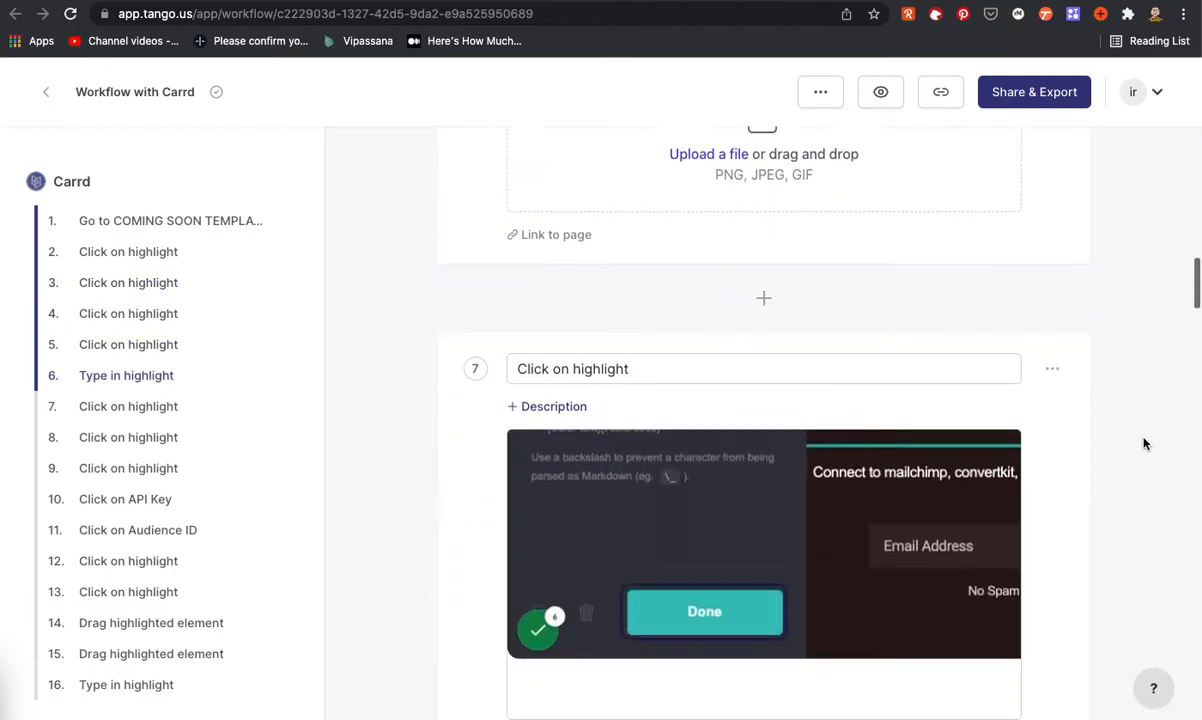
scroll("down", 3)
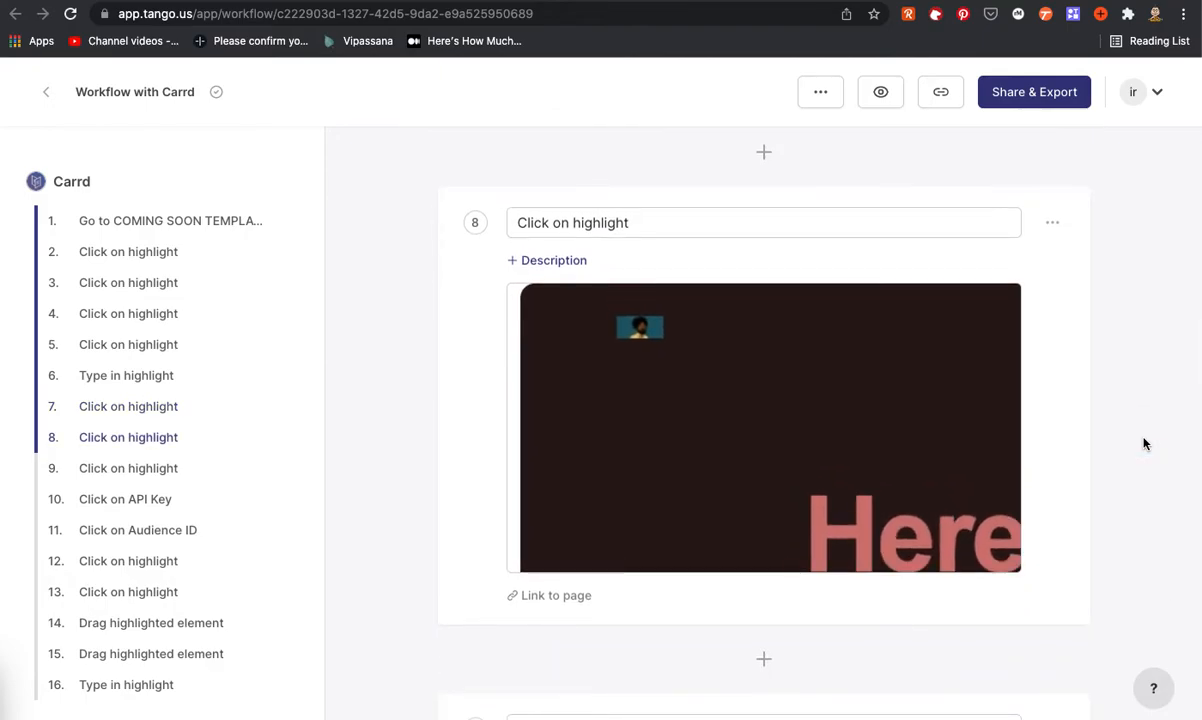
scroll("down", 3)
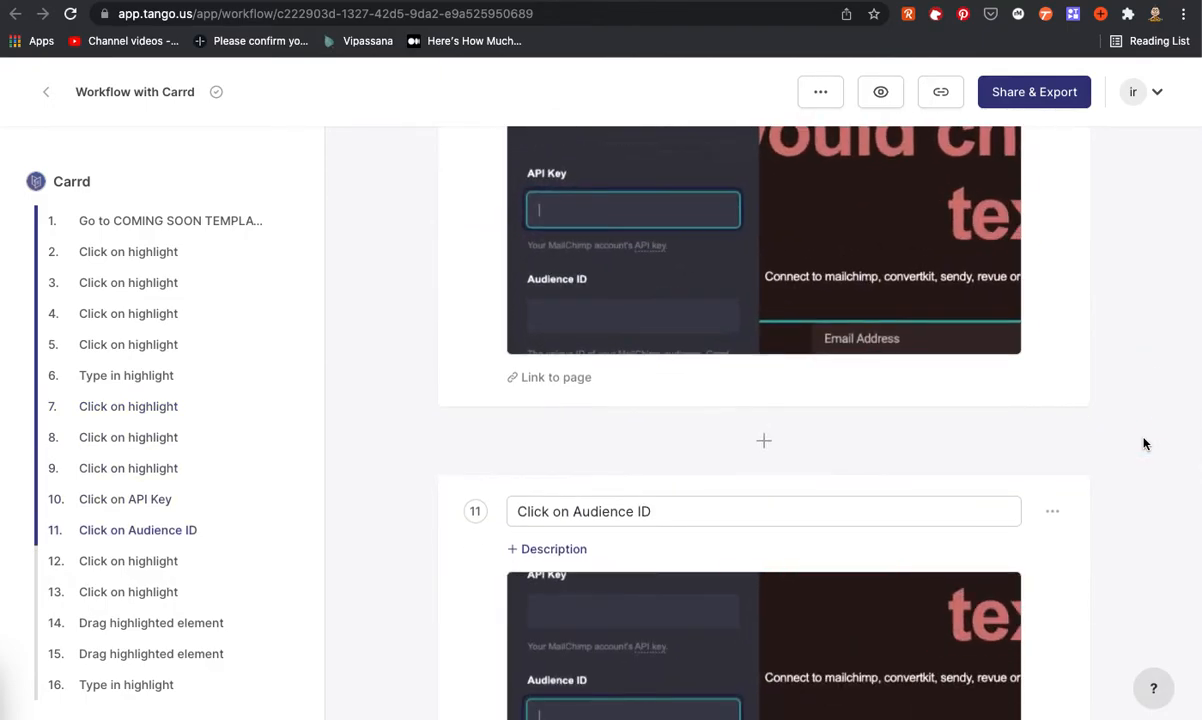
scroll("down", 3)
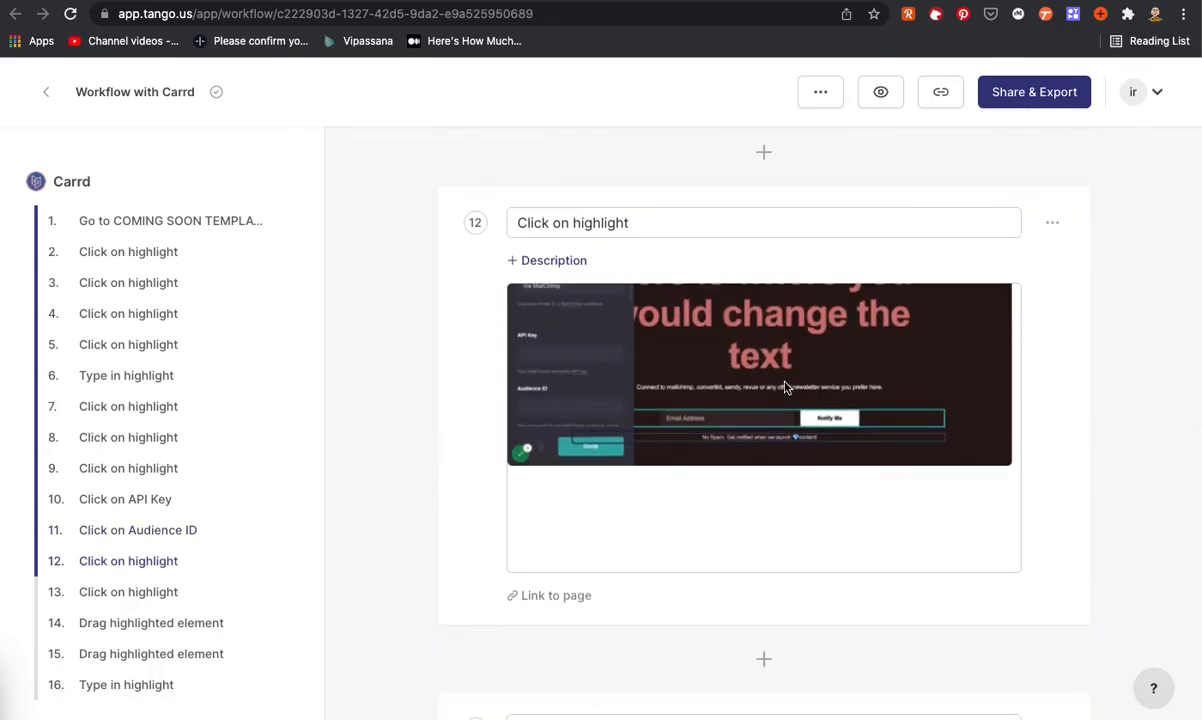
mouse_move(1084, 411)
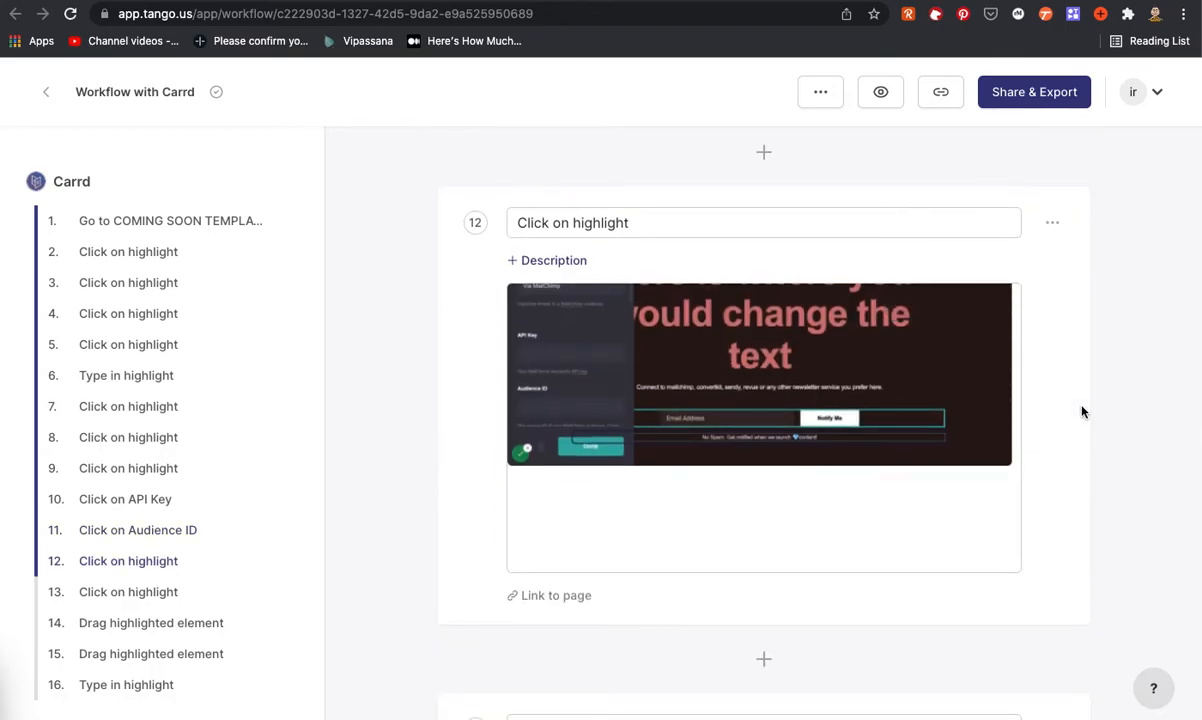
scroll("down", 3)
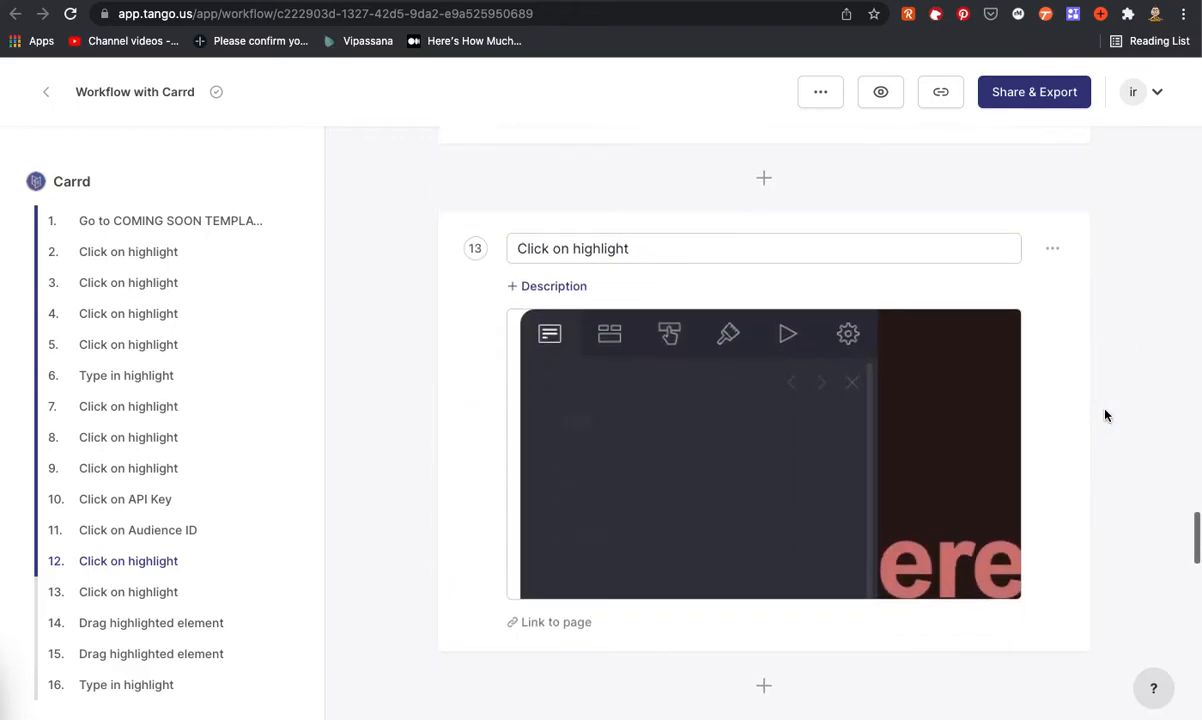
scroll("down", 3)
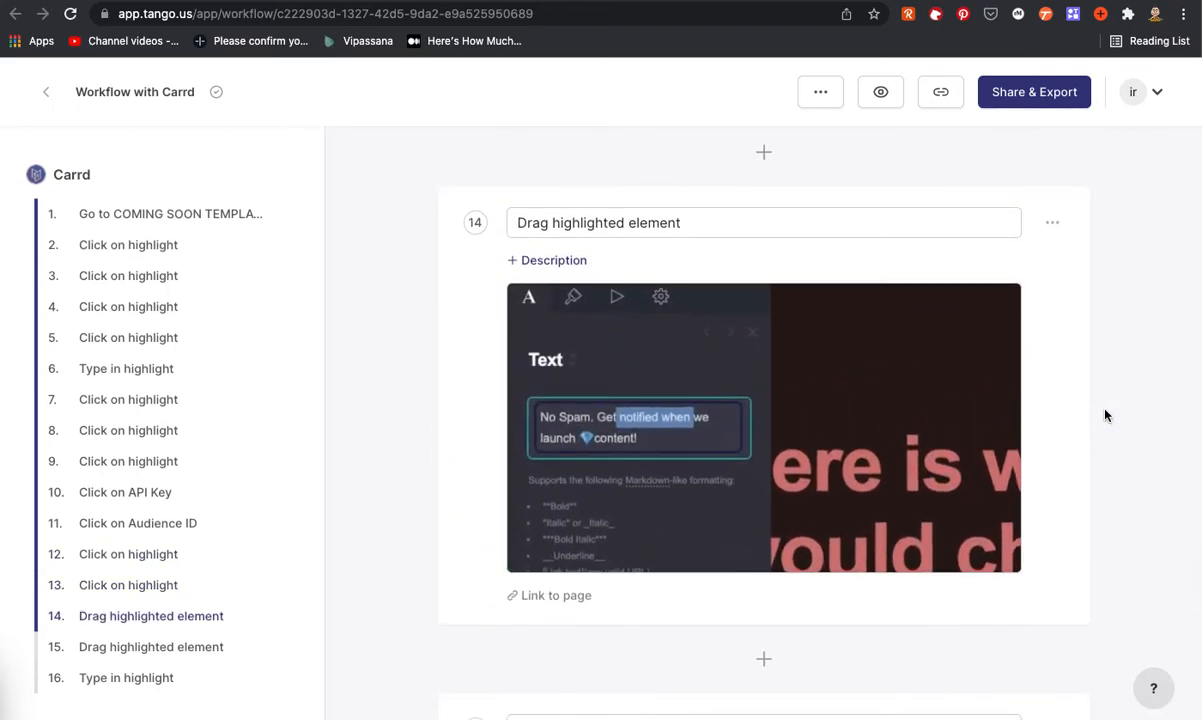
scroll("down", 3)
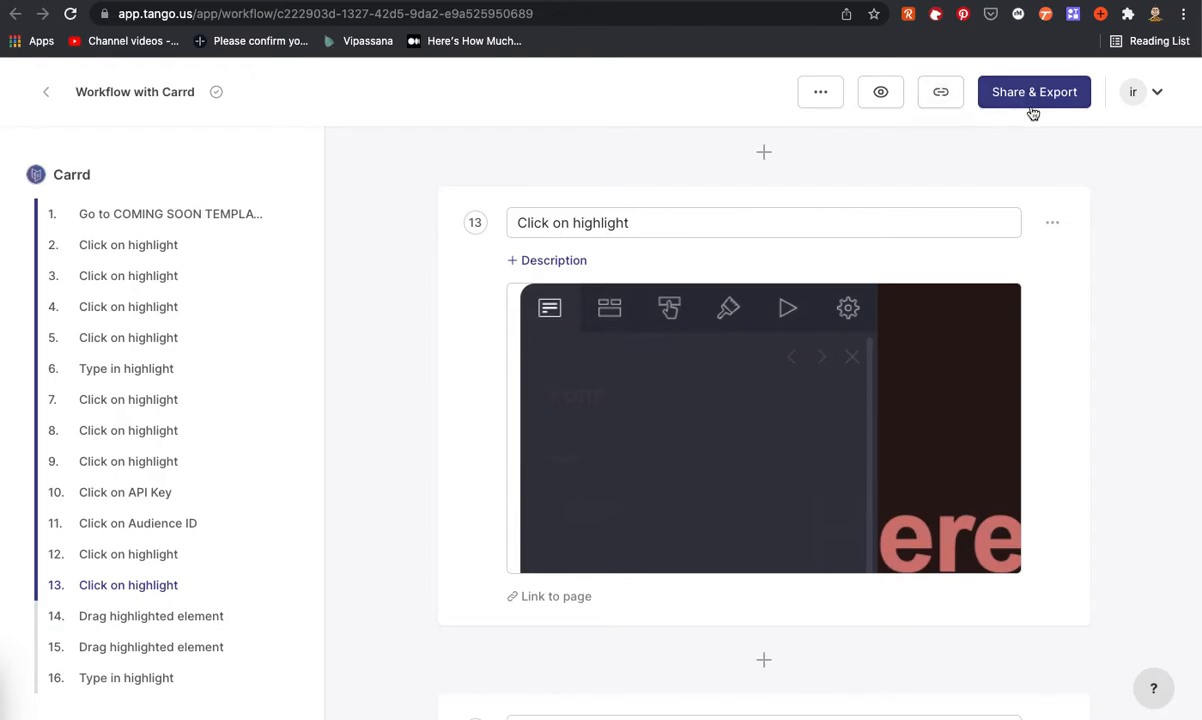
mouse_move(880, 92)
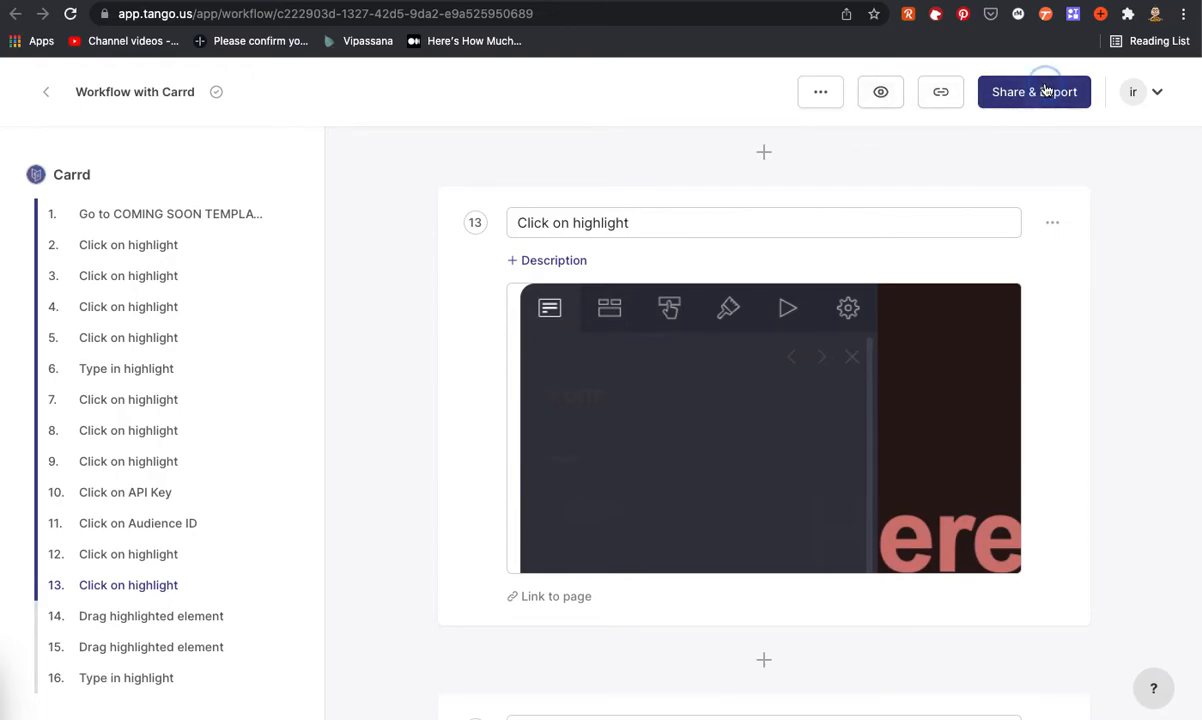
Step: Open Share & Export and browse the Download, Magic Copy and Share tabs, ending on Magic Copy
left_click(1034, 91)
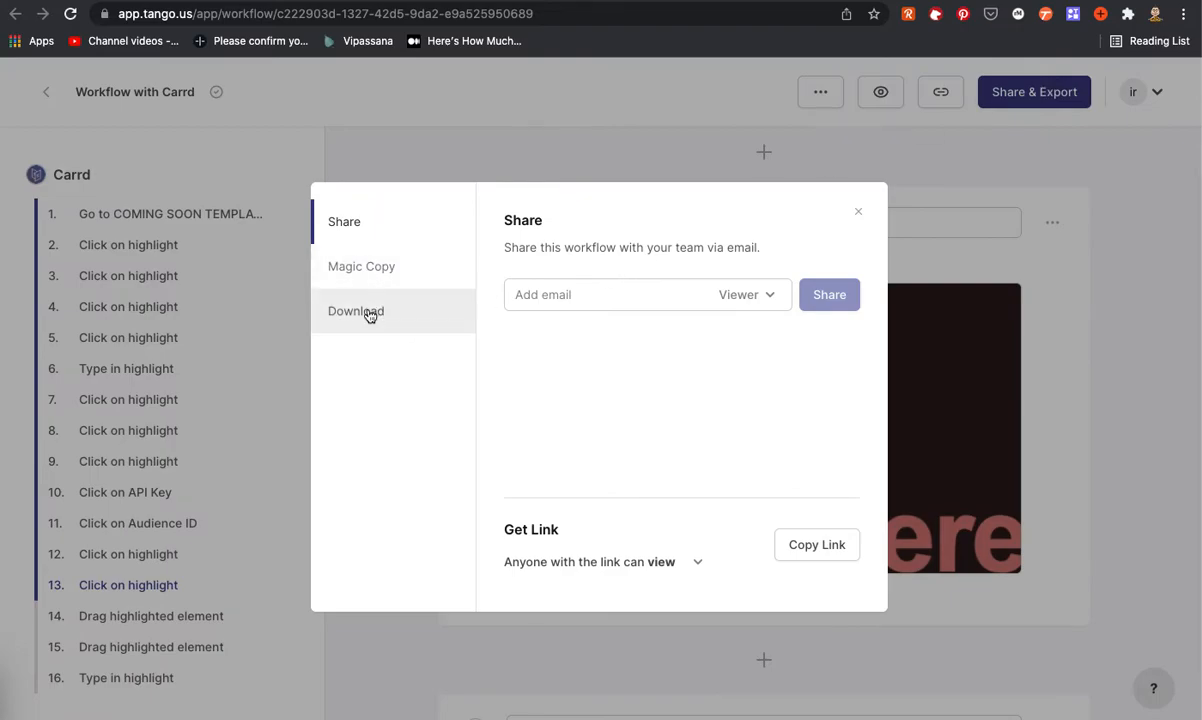
left_click(355, 311)
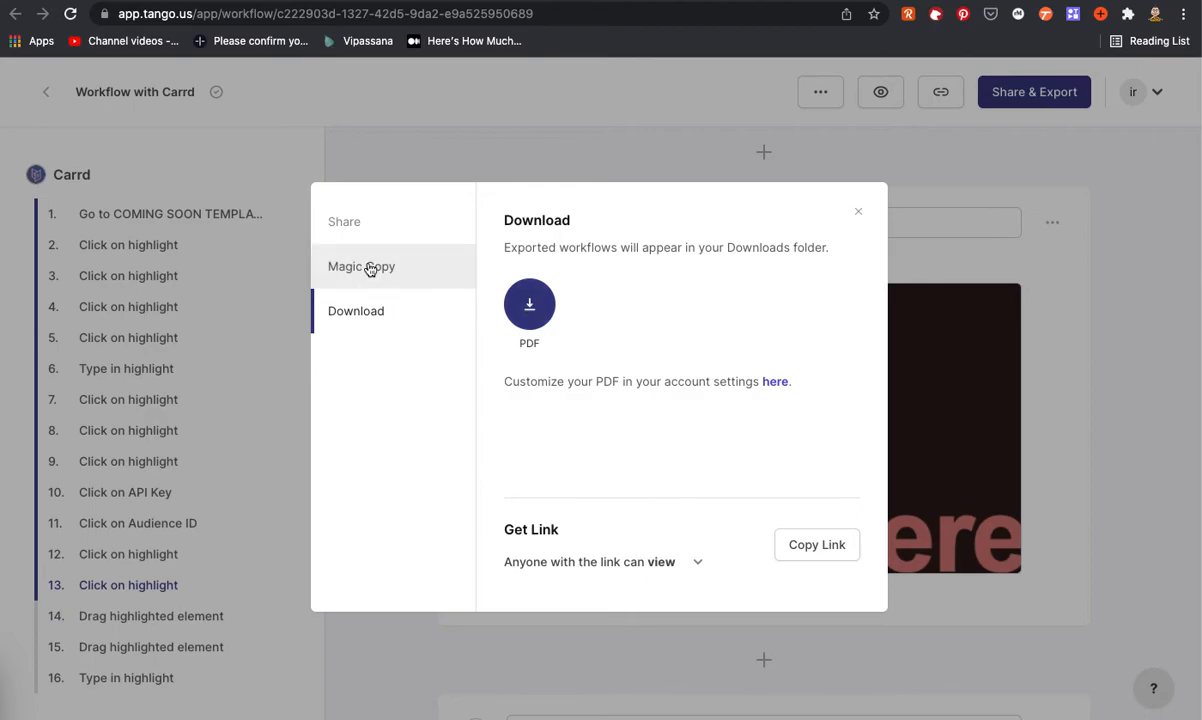
left_click(361, 266)
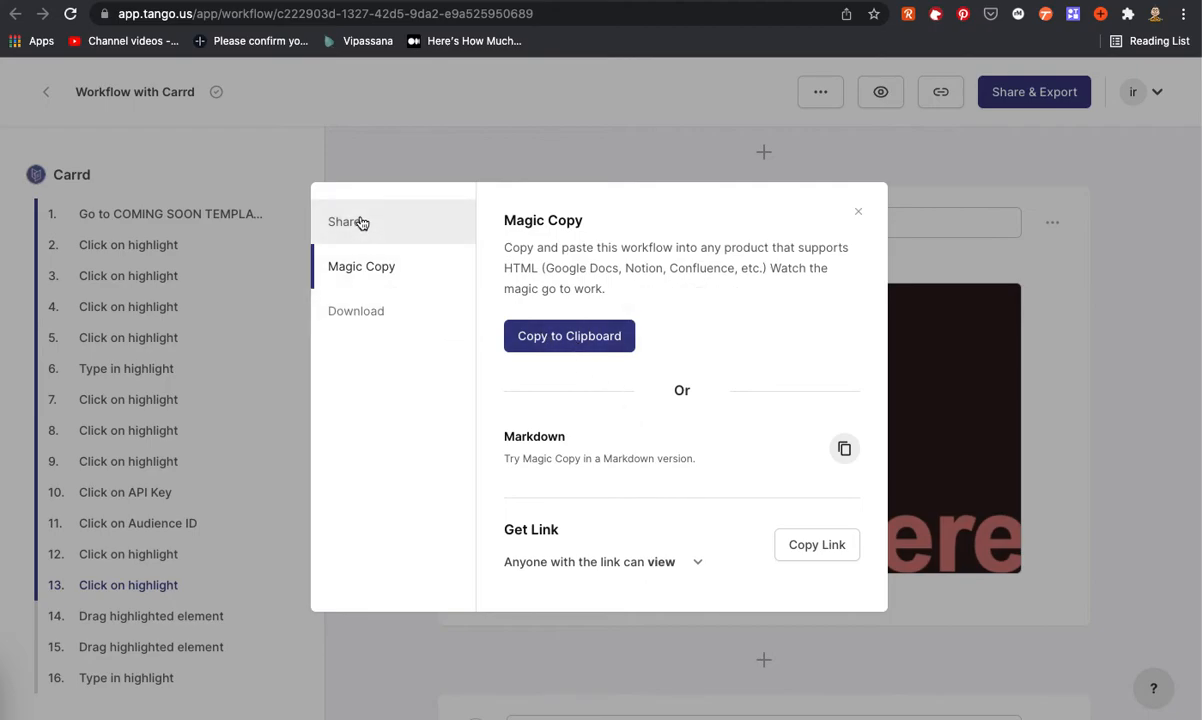
left_click(344, 221)
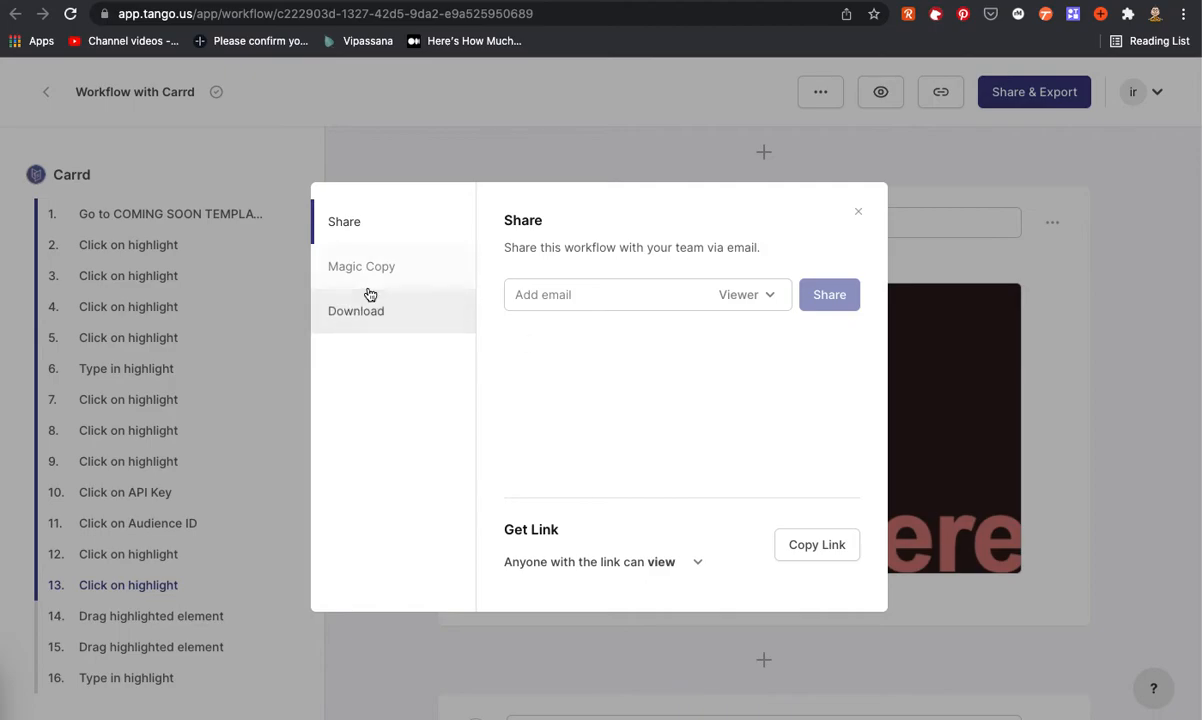
left_click(361, 266)
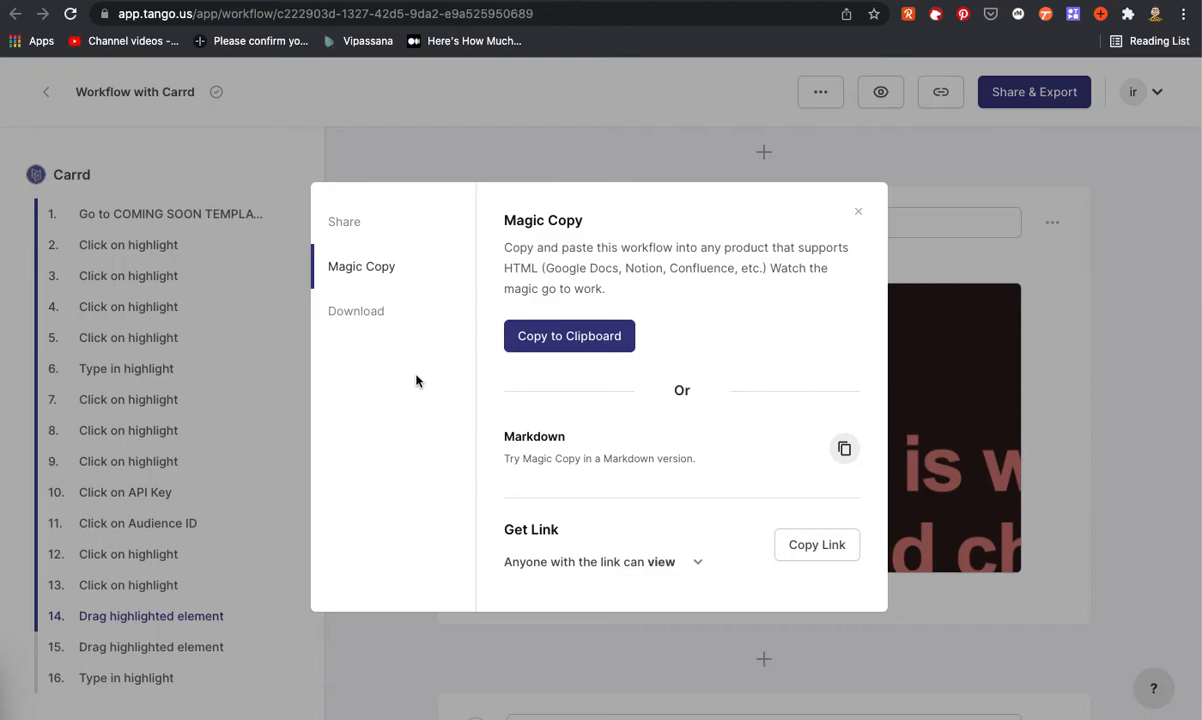
mouse_move(380, 320)
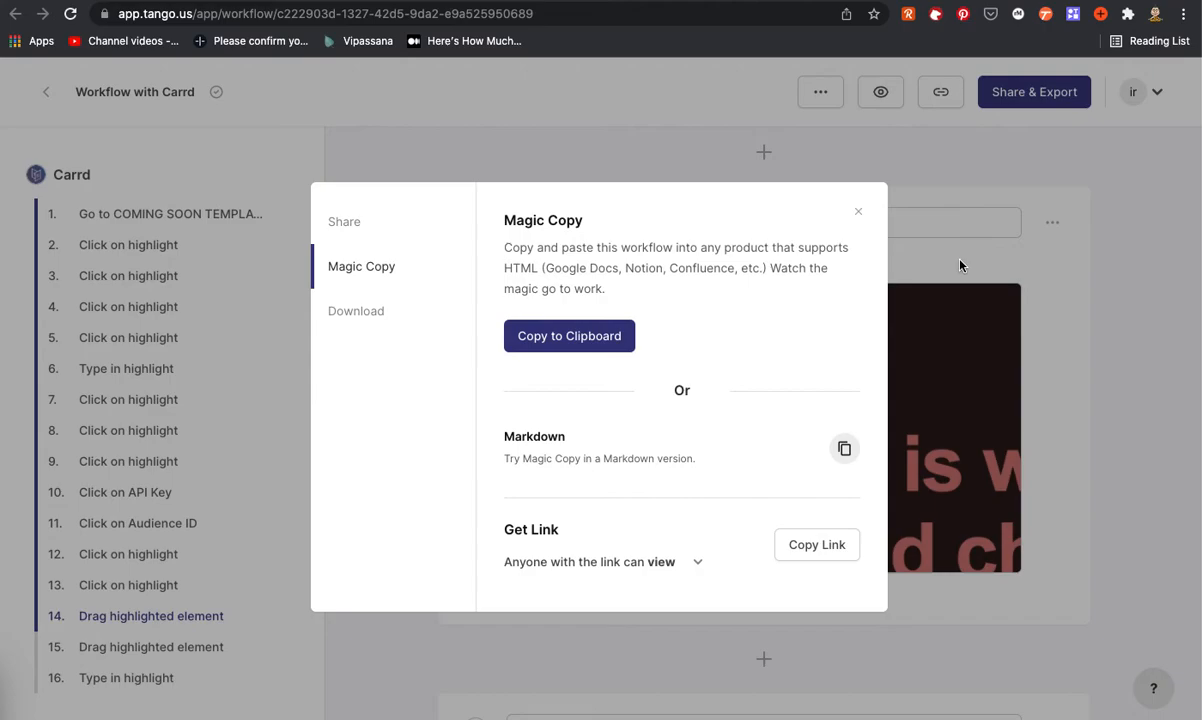
mouse_move(877, 123)
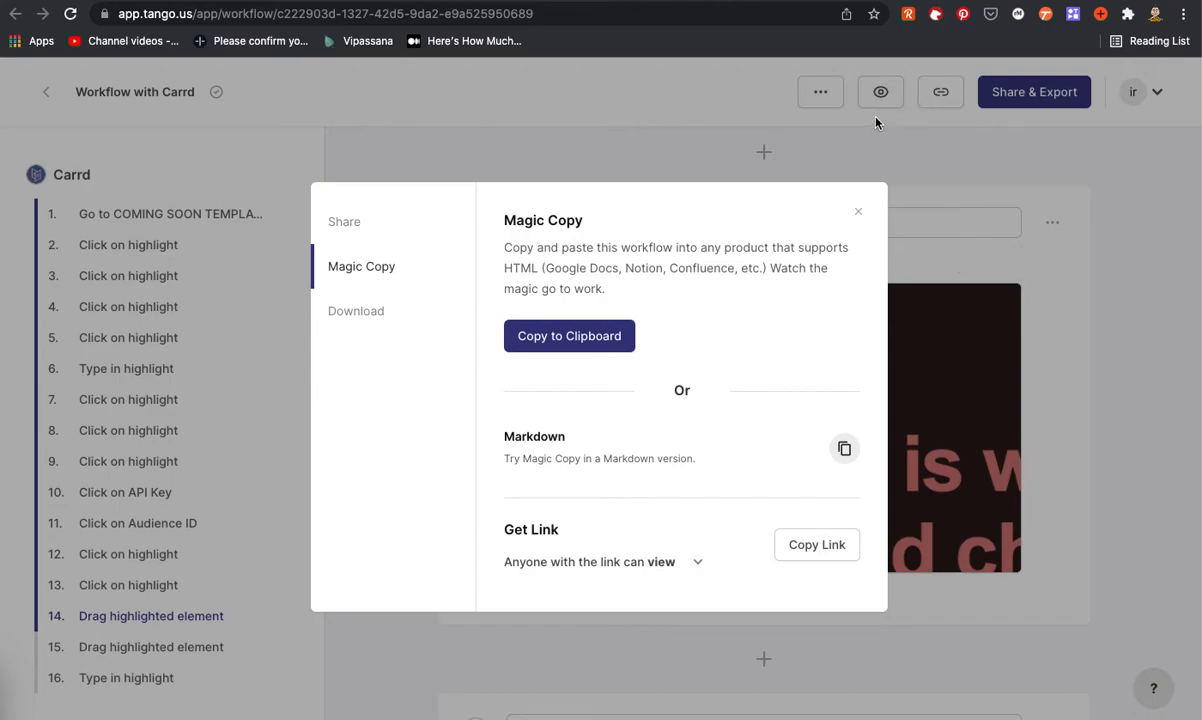
mouse_move(754, 235)
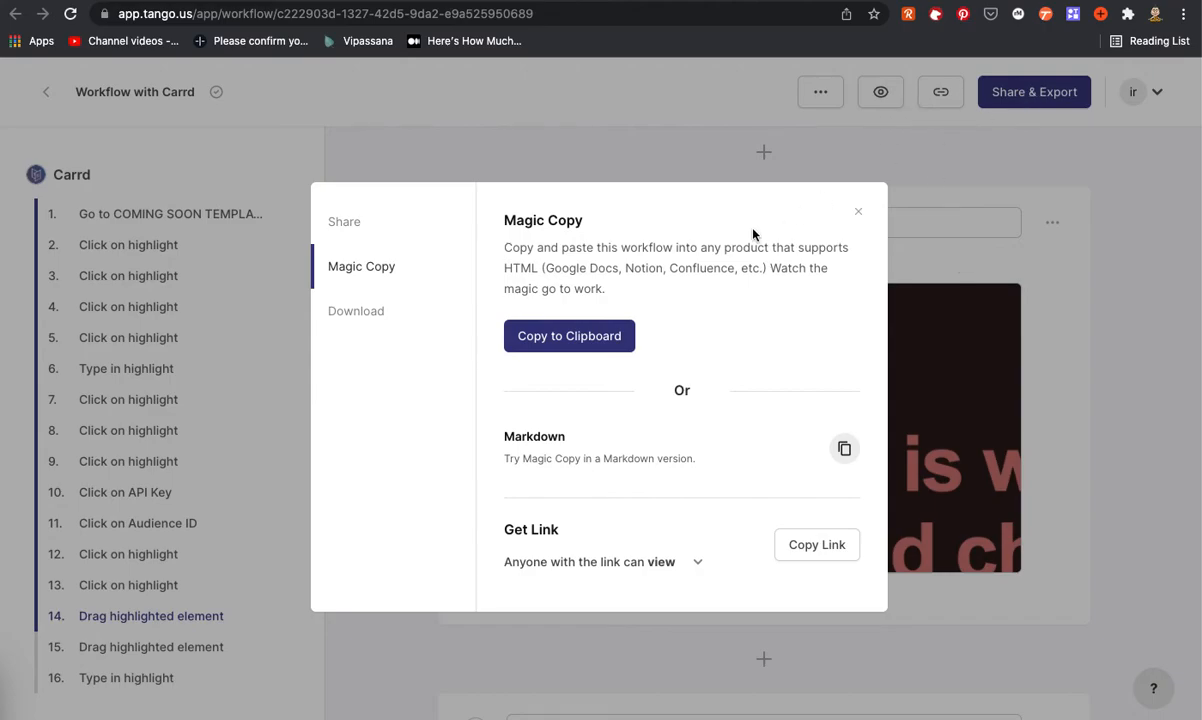
mouse_move(356, 311)
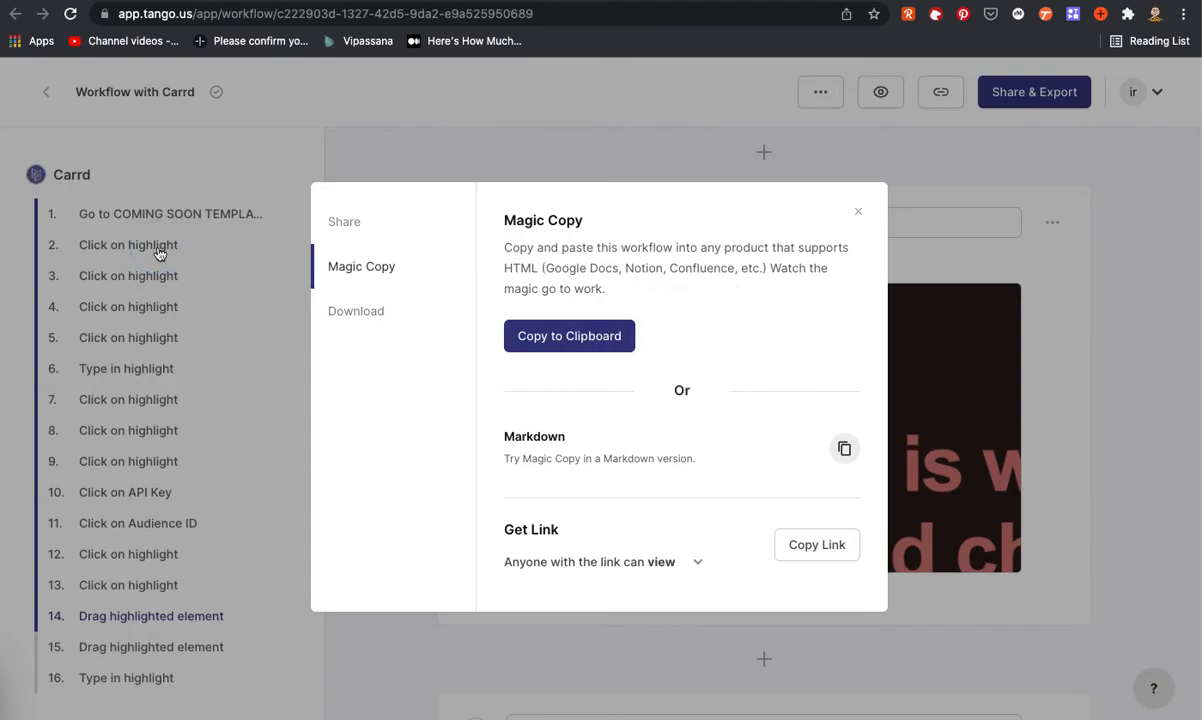
Step: Retitle step 2 as 'This is my favorite step...' note
left_click(858, 211)
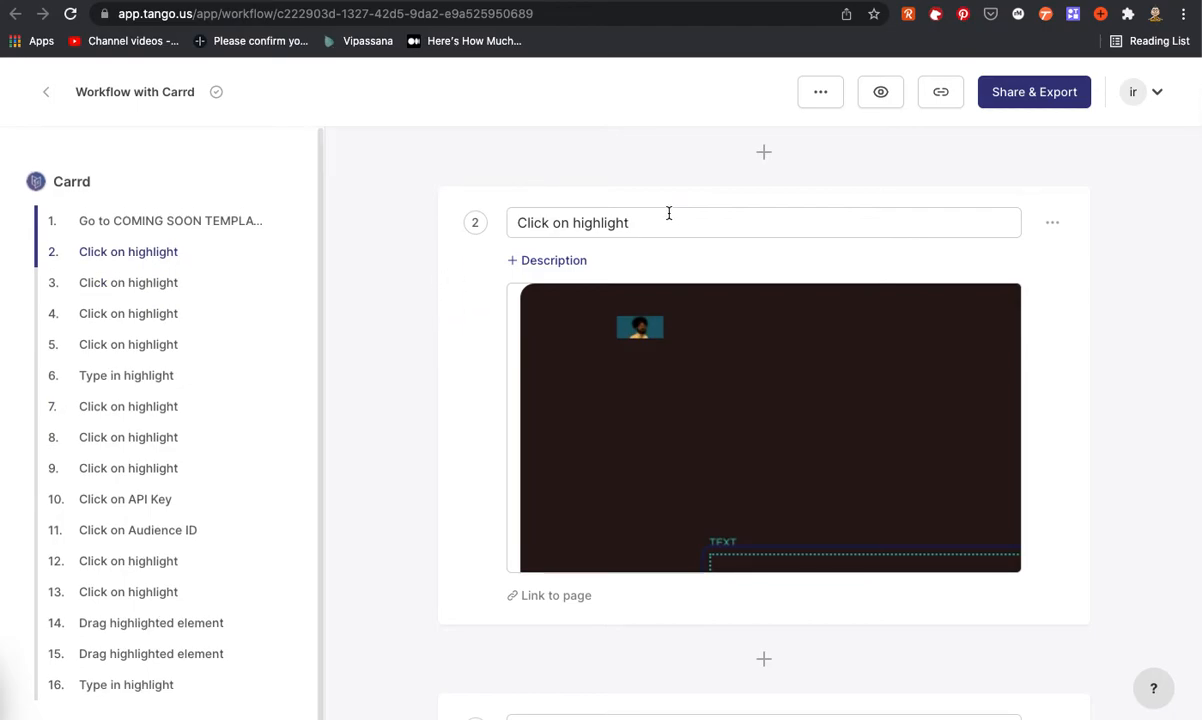
type("Click on hi")
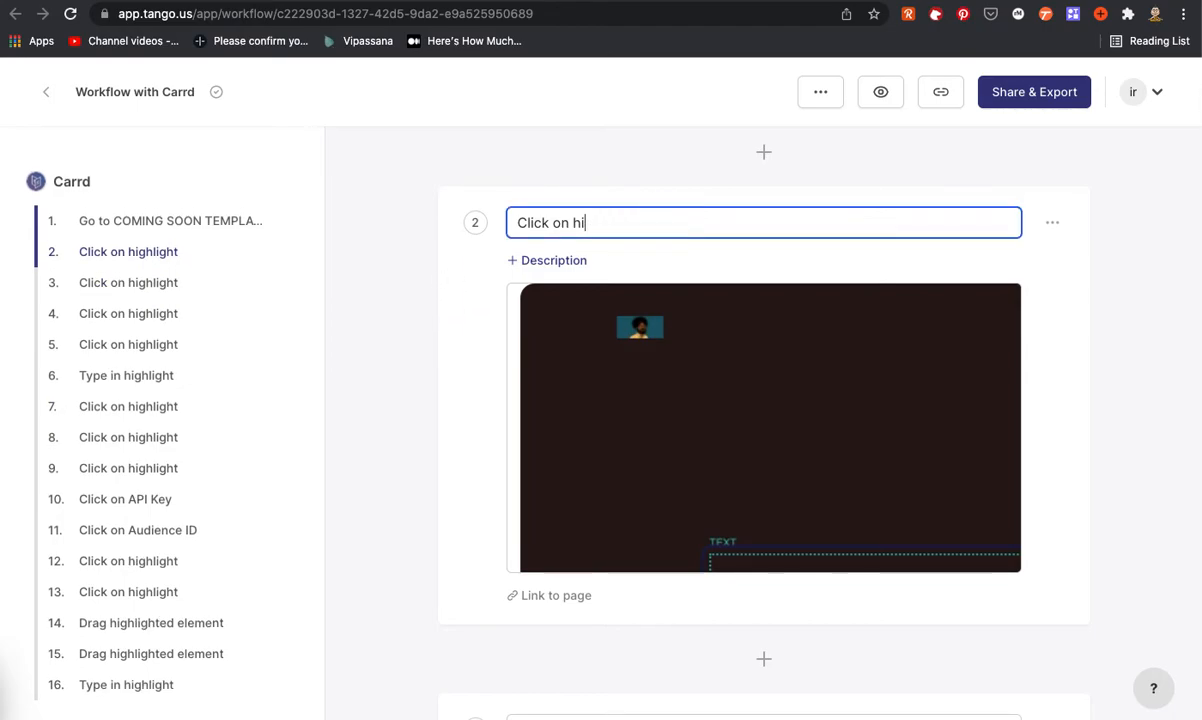
type("This is")
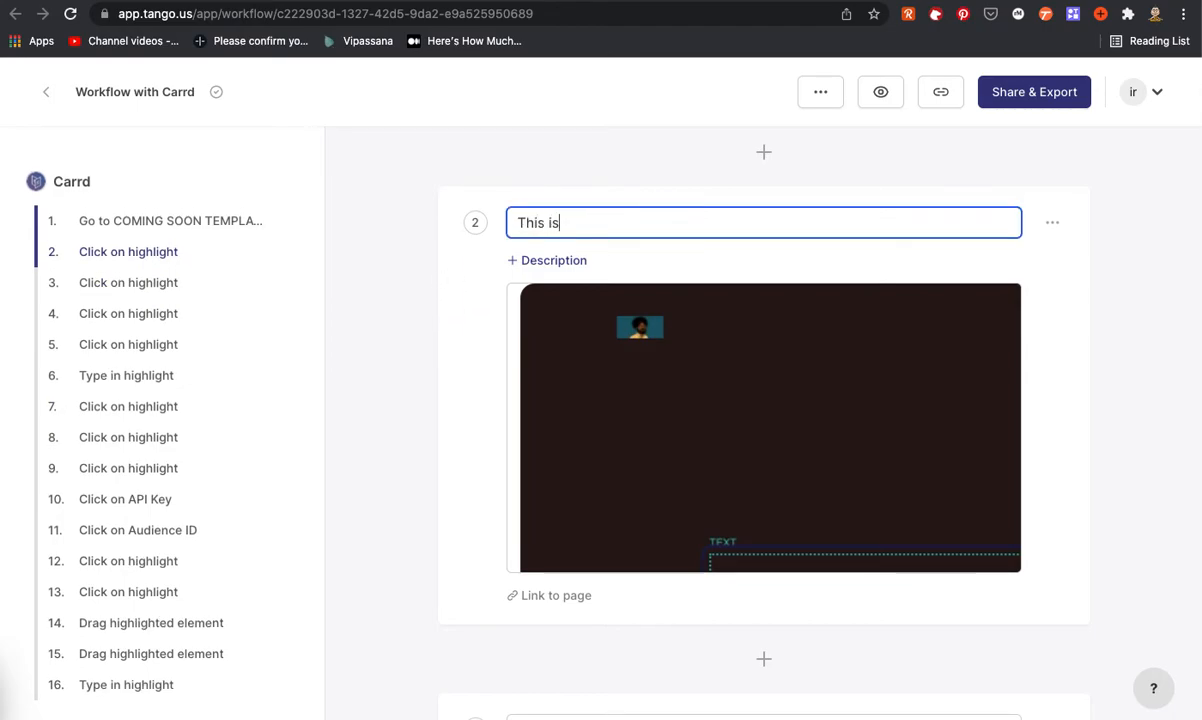
type("my favorite step.  (do this b")
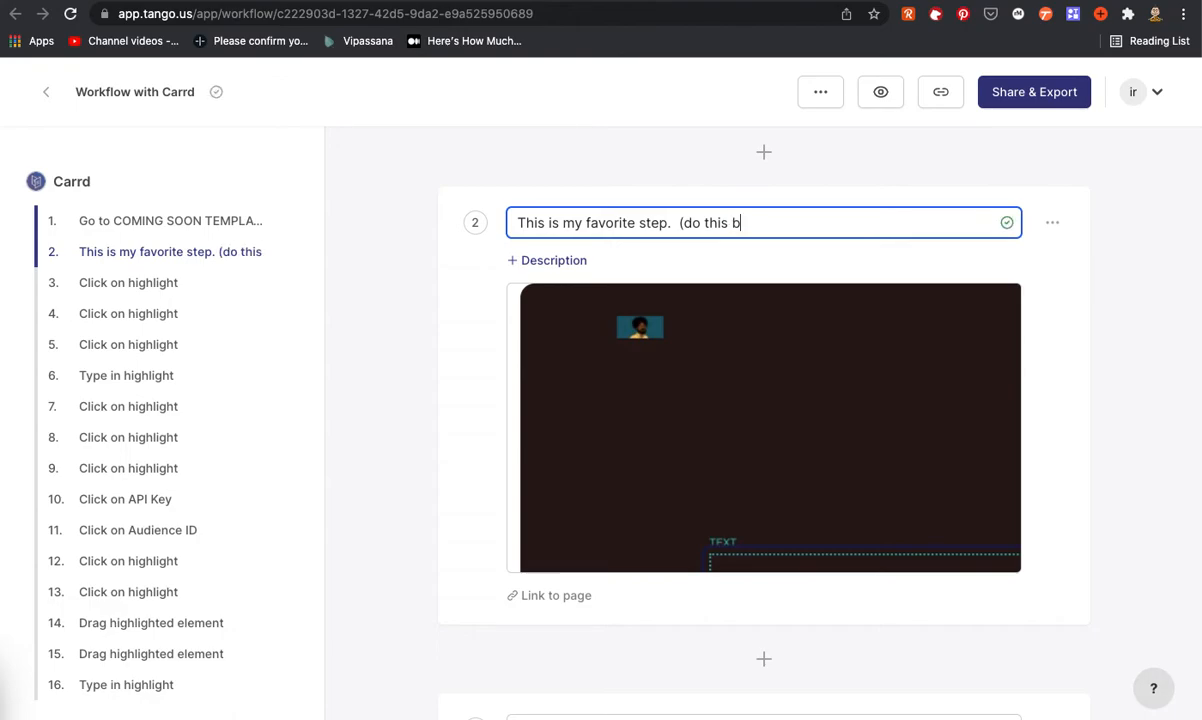
type("efore you do anyth")
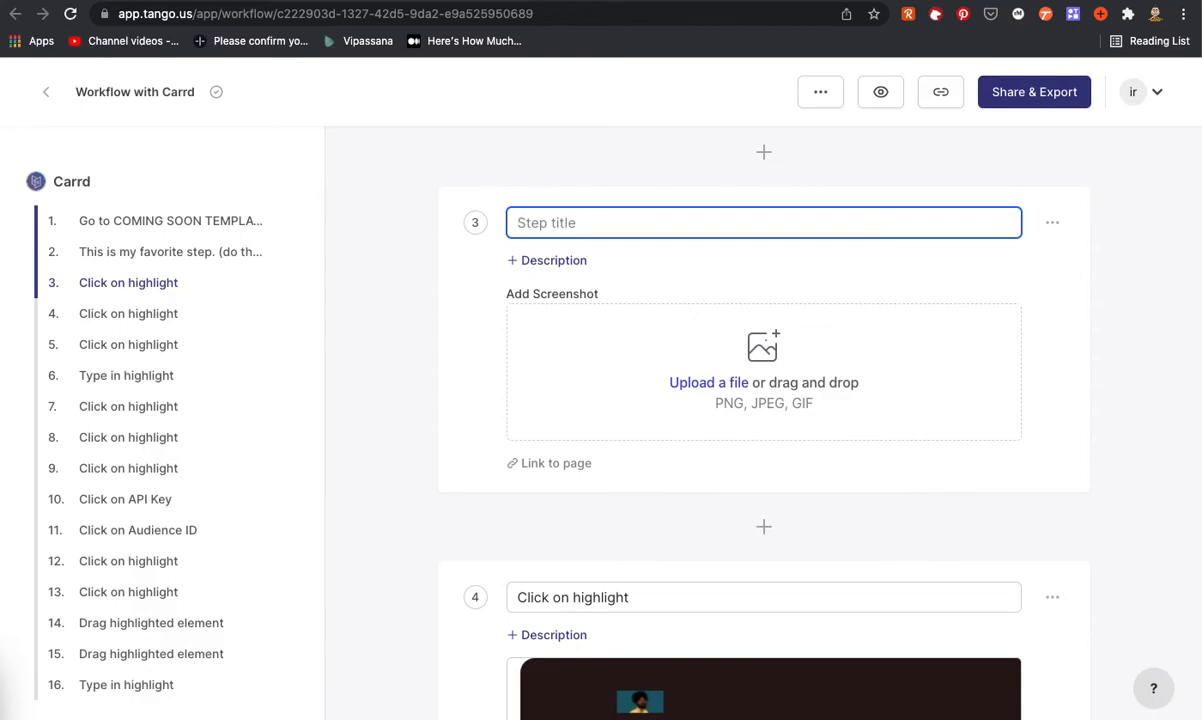
Step: Title step 3 'This is text you can customize.'
type("Th")
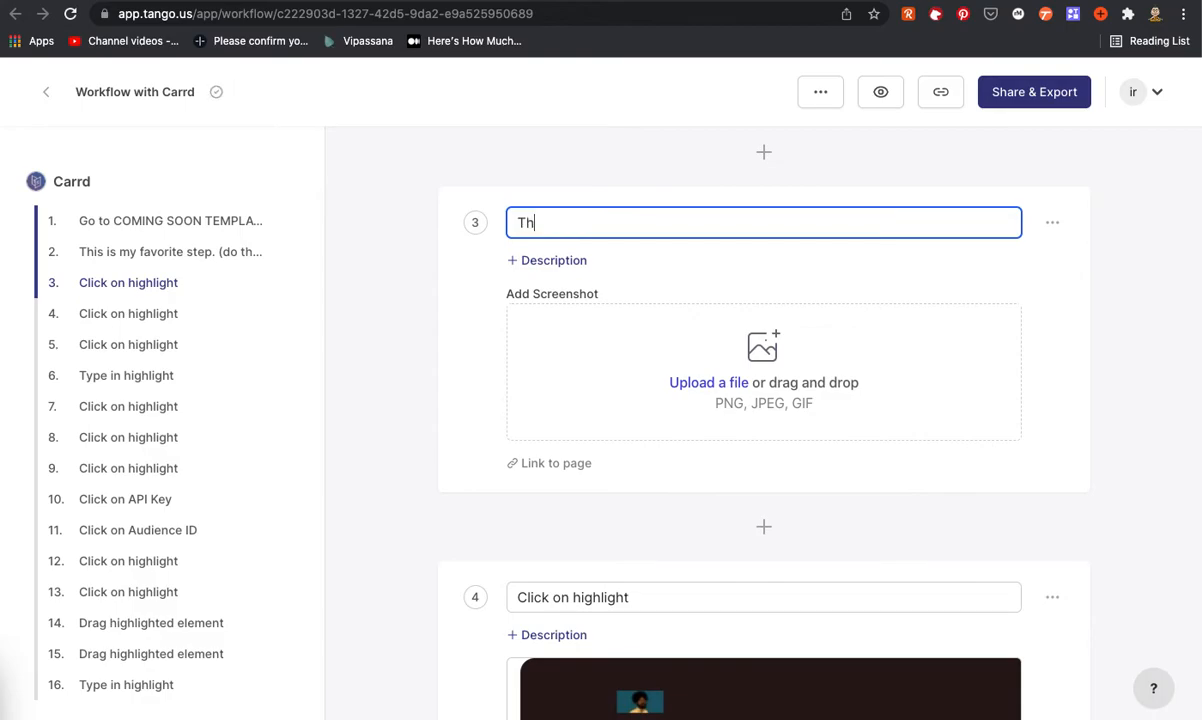
type("is is te")
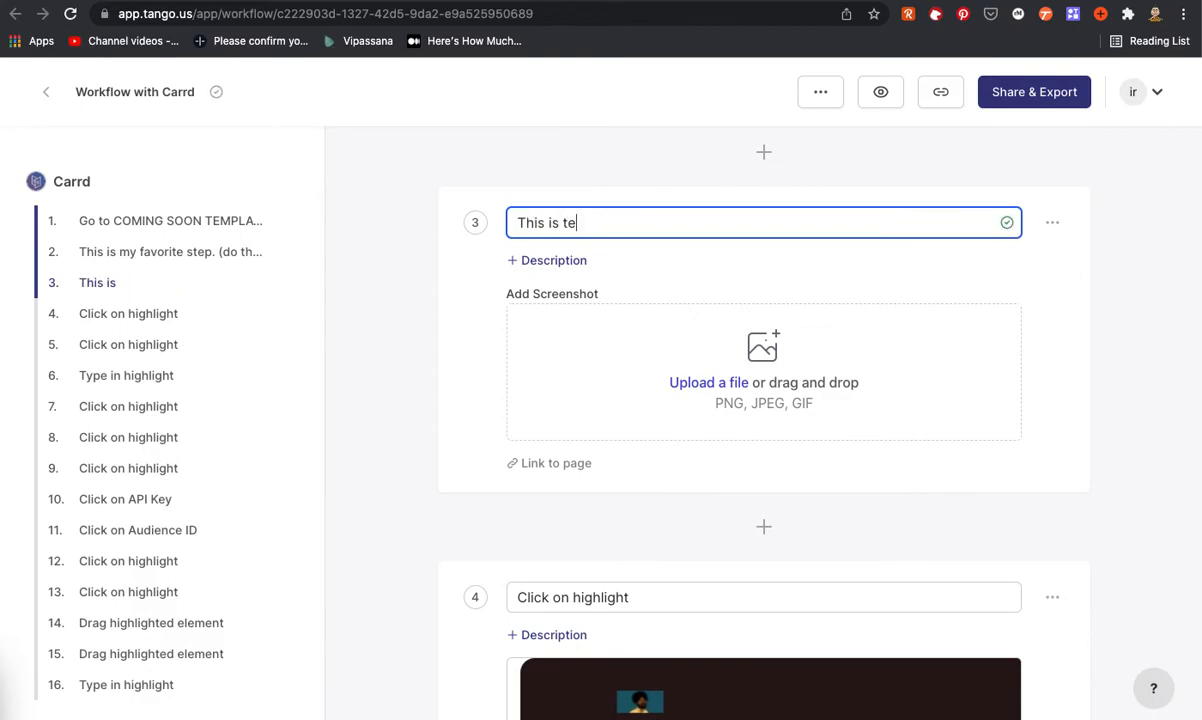
type("xt you can us")
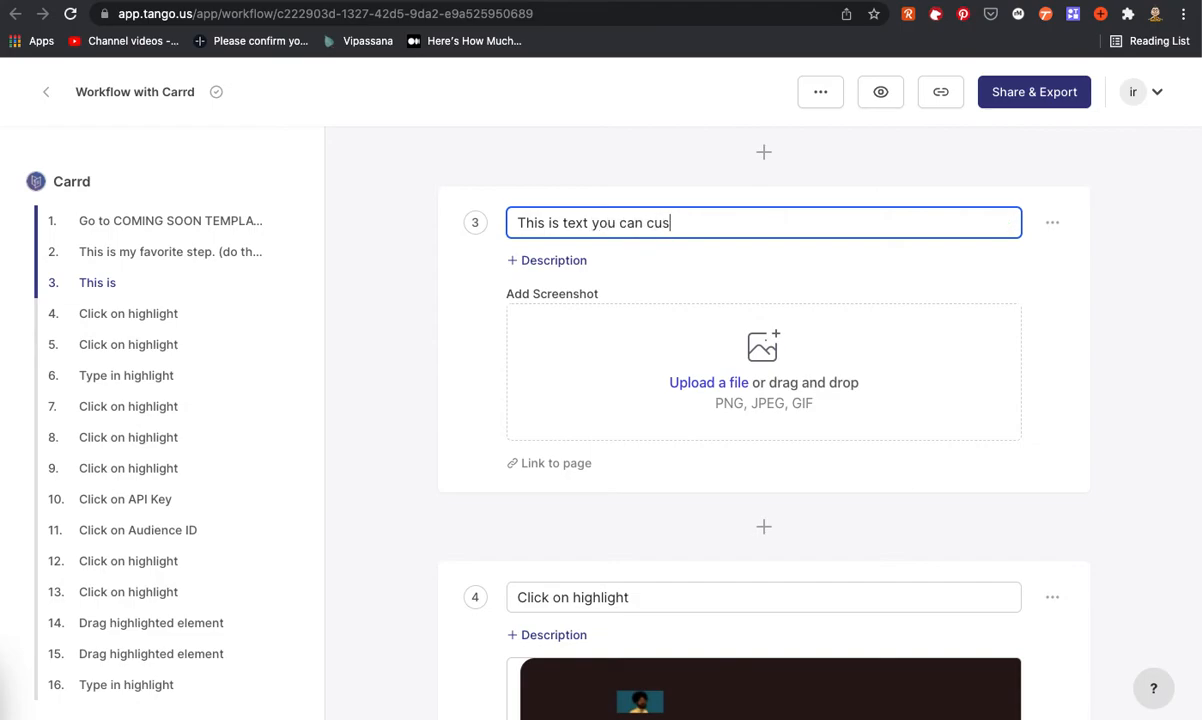
type("tomize.")
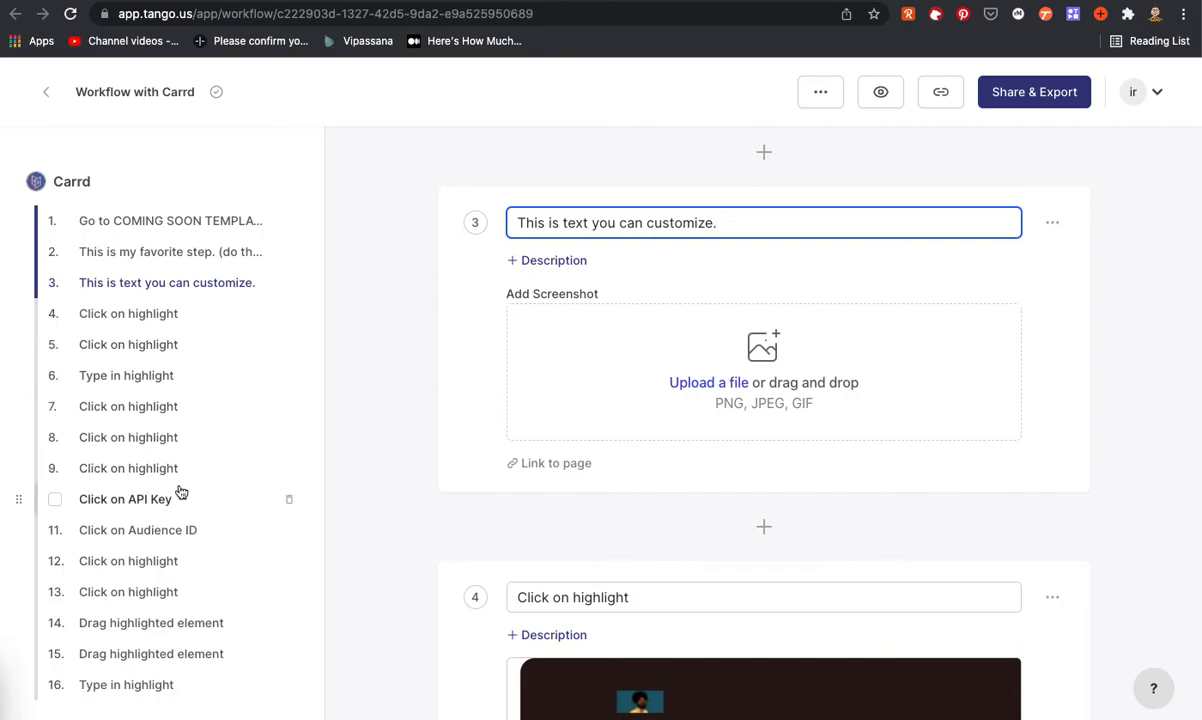
mouse_move(134, 510)
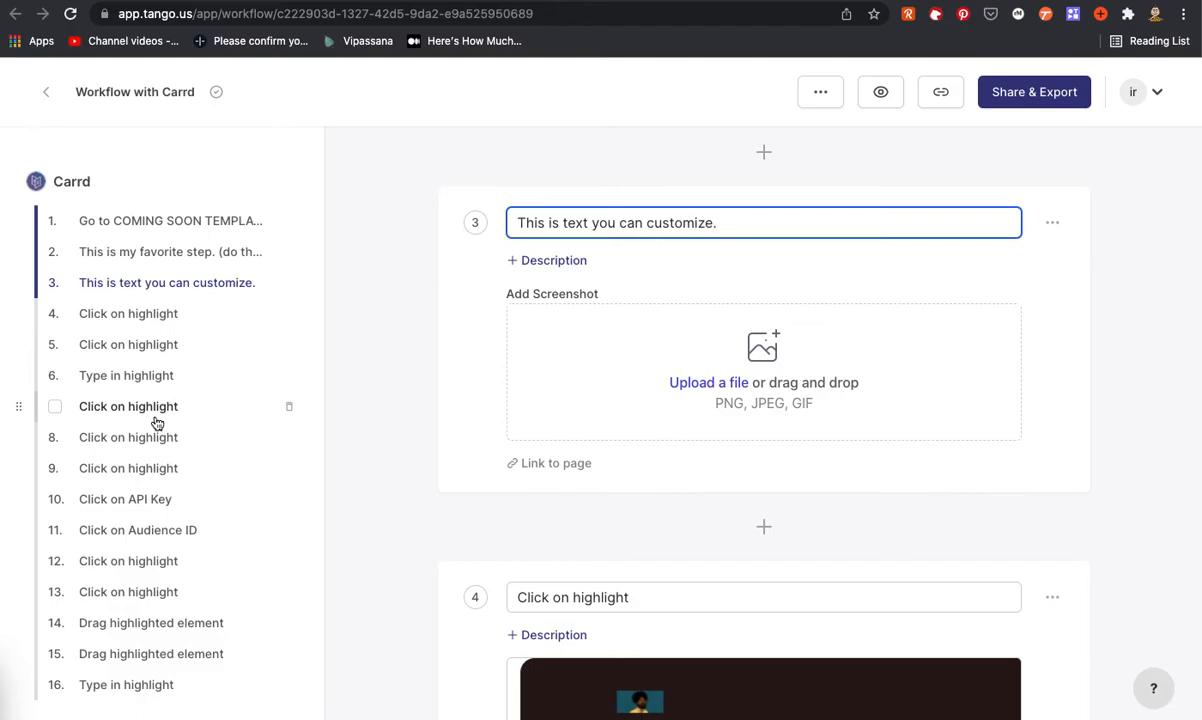
Step: Select step 7 in the sidebar and retitle it 'This is now step 7'
left_click(128, 406)
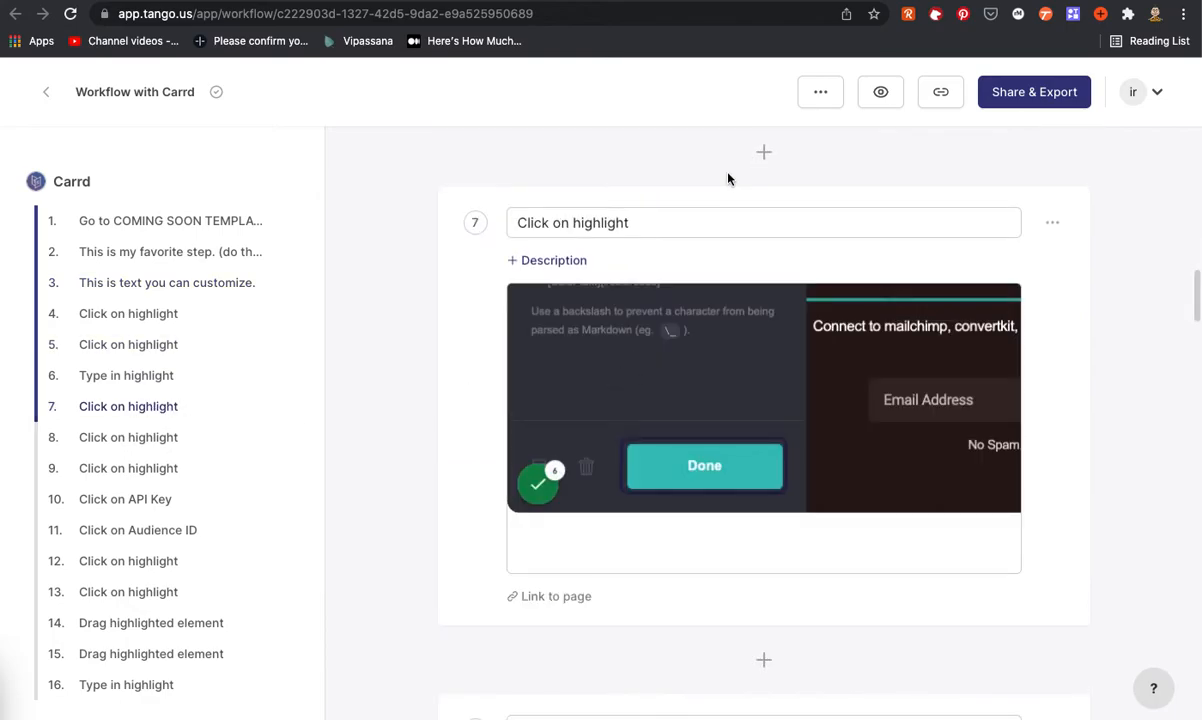
left_click(763, 222)
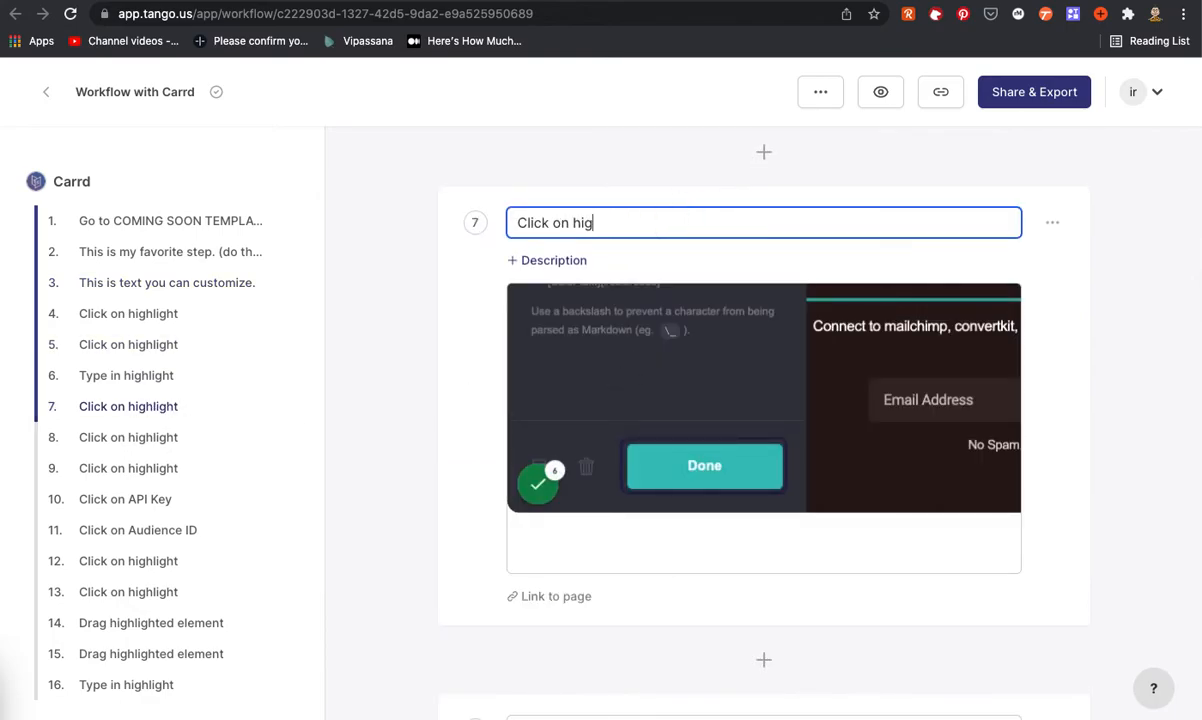
type("t")
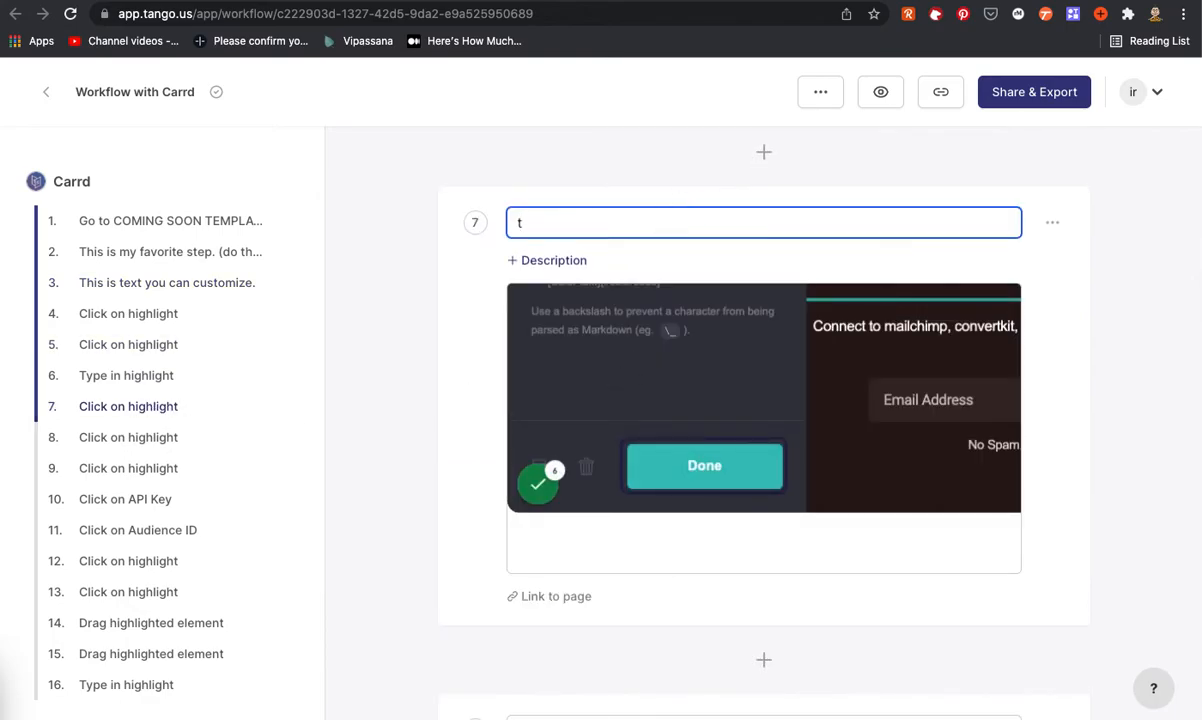
type("This is")
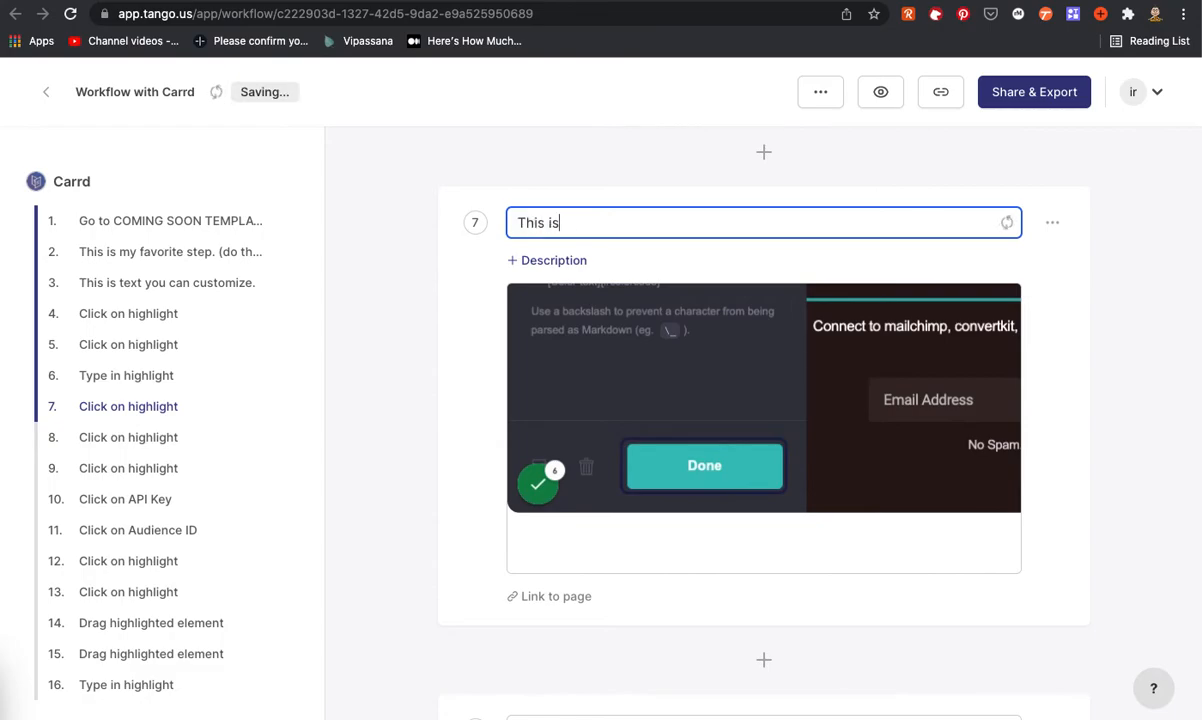
type("now step")
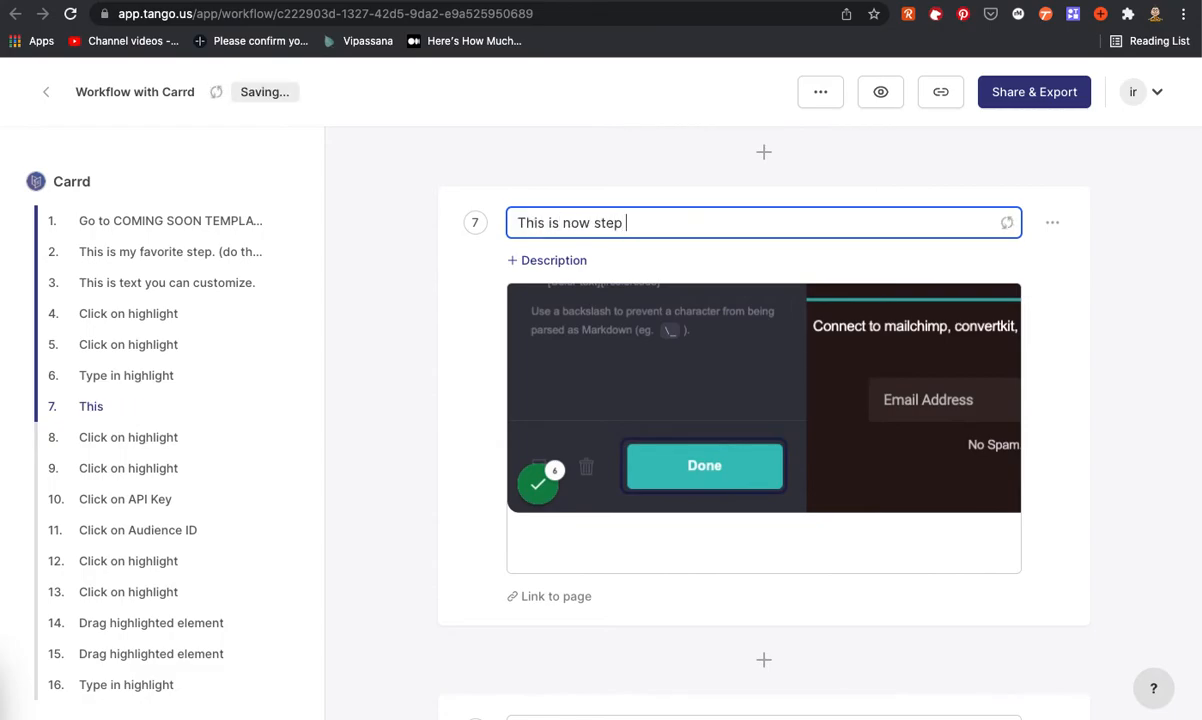
type("7")
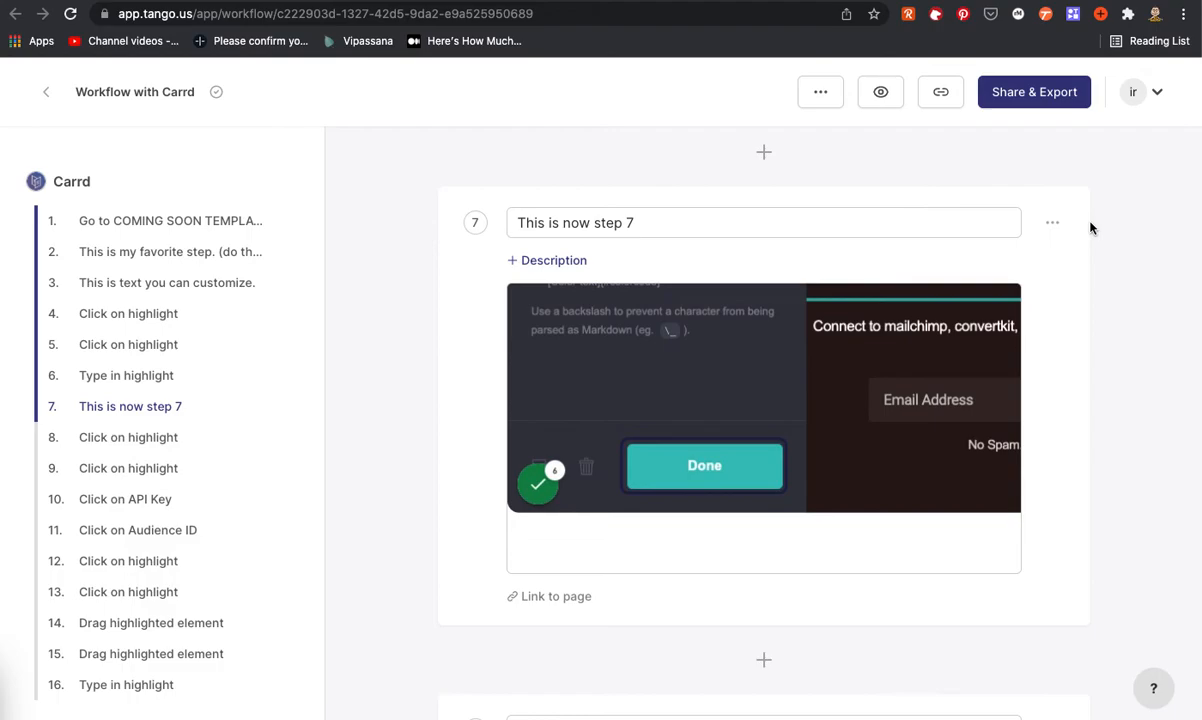
mouse_move(1034, 104)
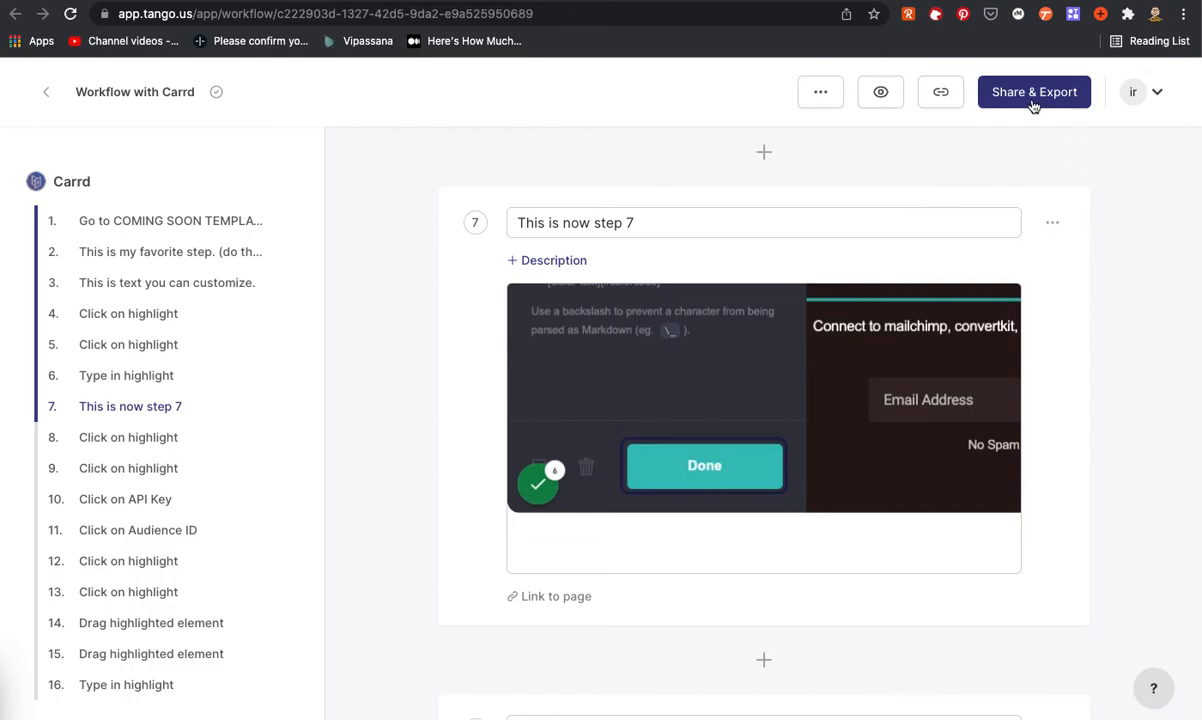
mouse_move(880, 91)
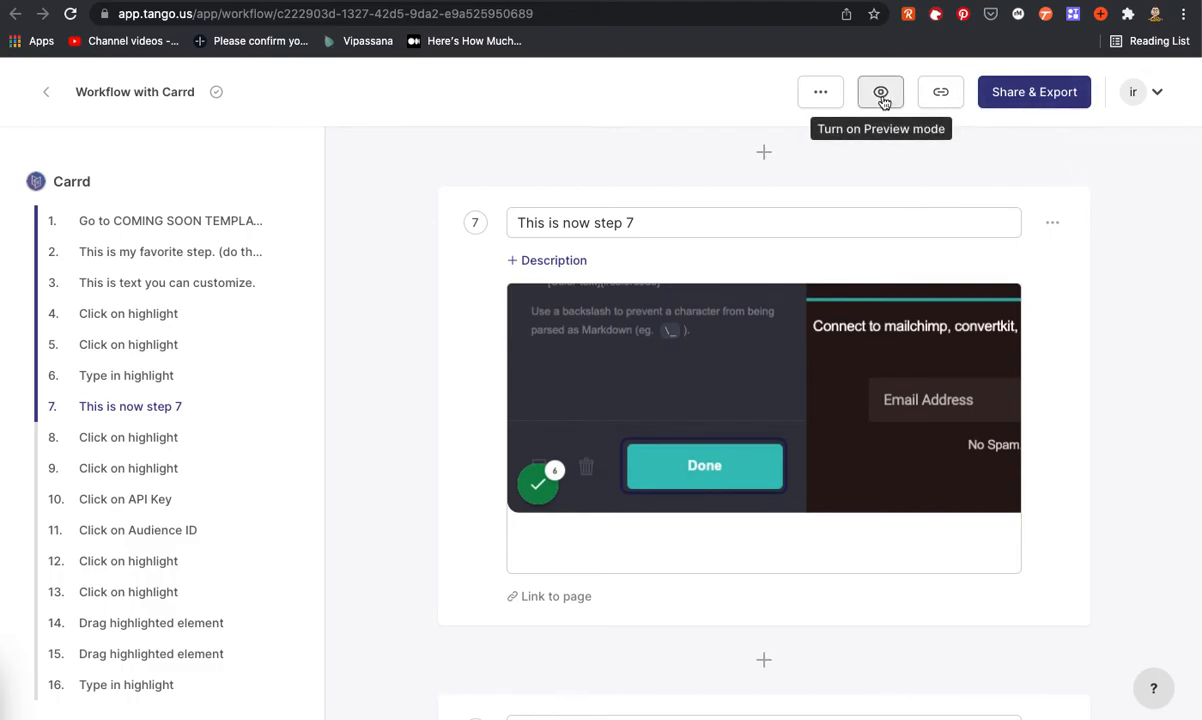
mouse_move(940, 91)
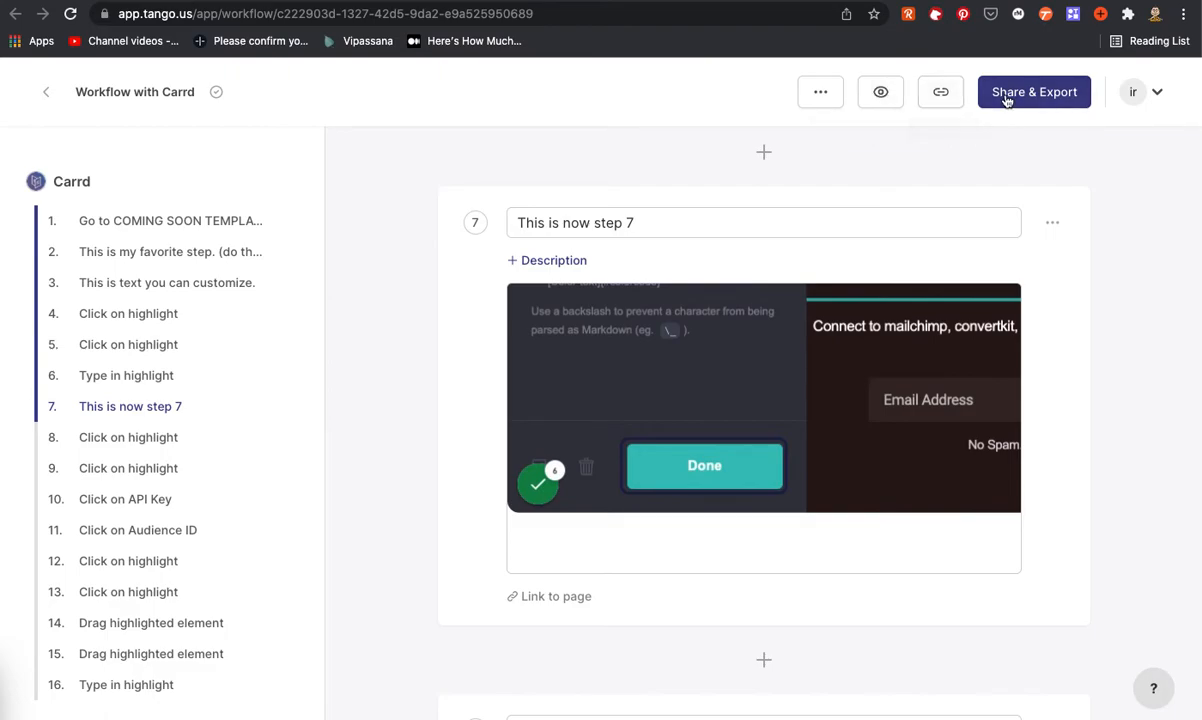
Step: Reopen Share & Export on the Download tab offering PDF export
left_click(1034, 91)
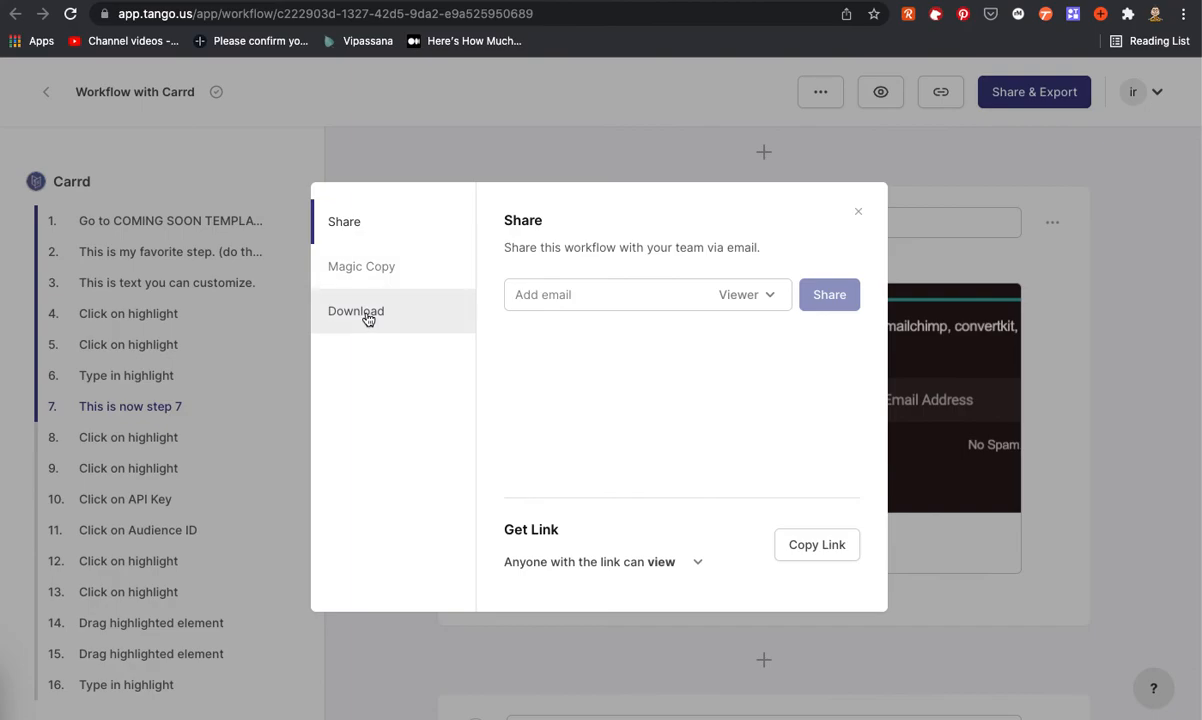
left_click(356, 311)
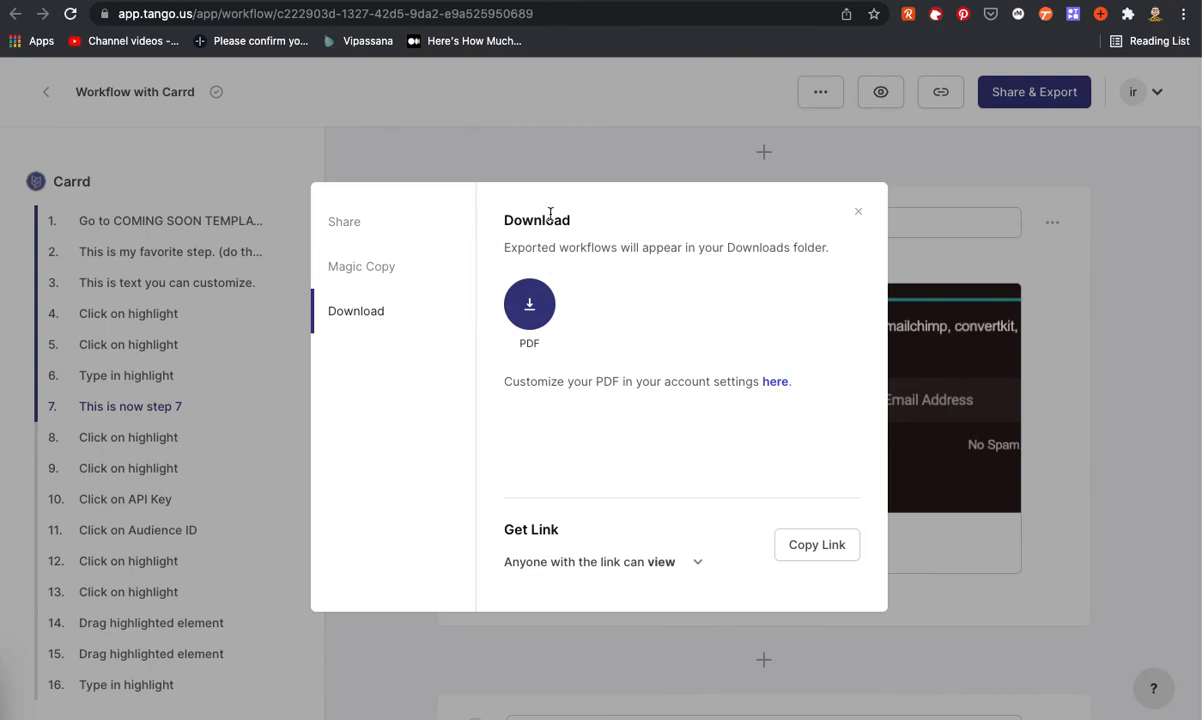
mouse_move(540, 133)
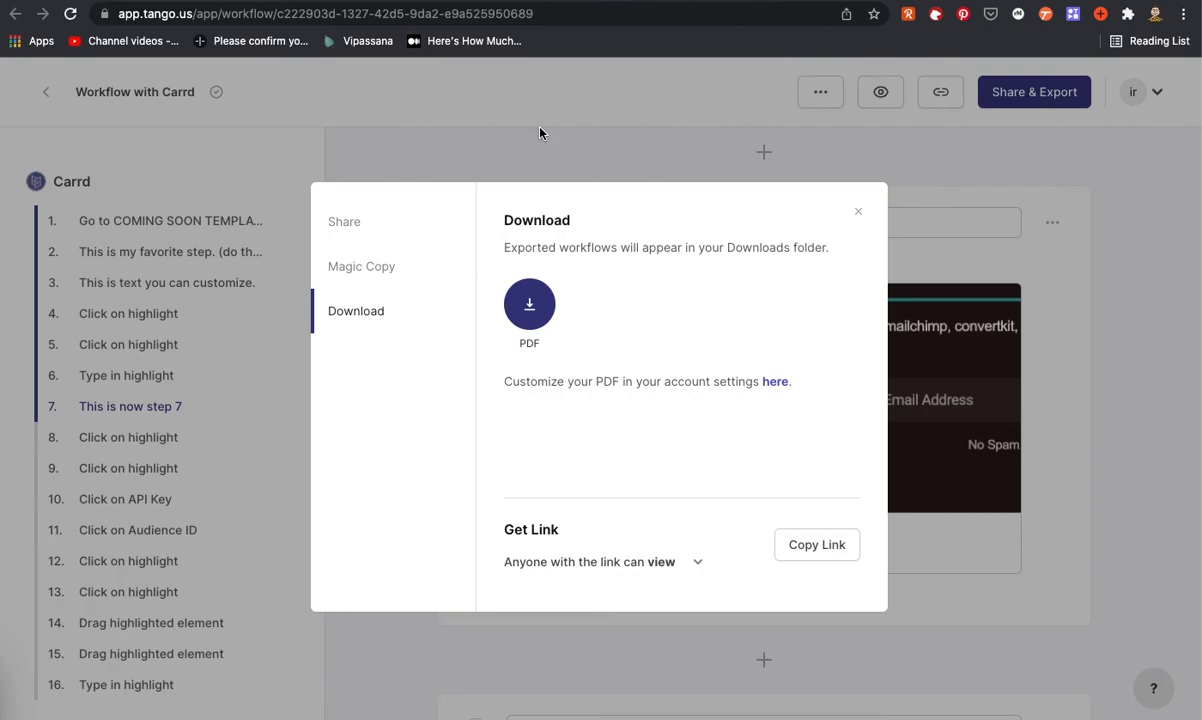
mouse_move(985, 148)
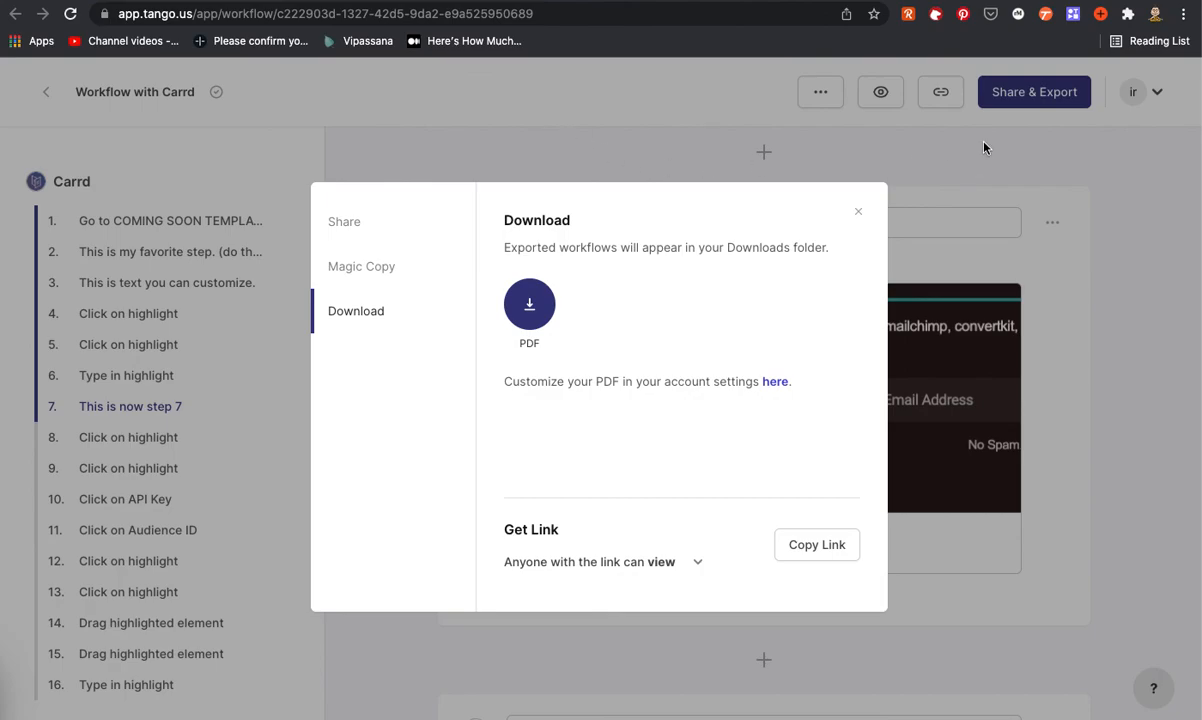
mouse_move(938, 148)
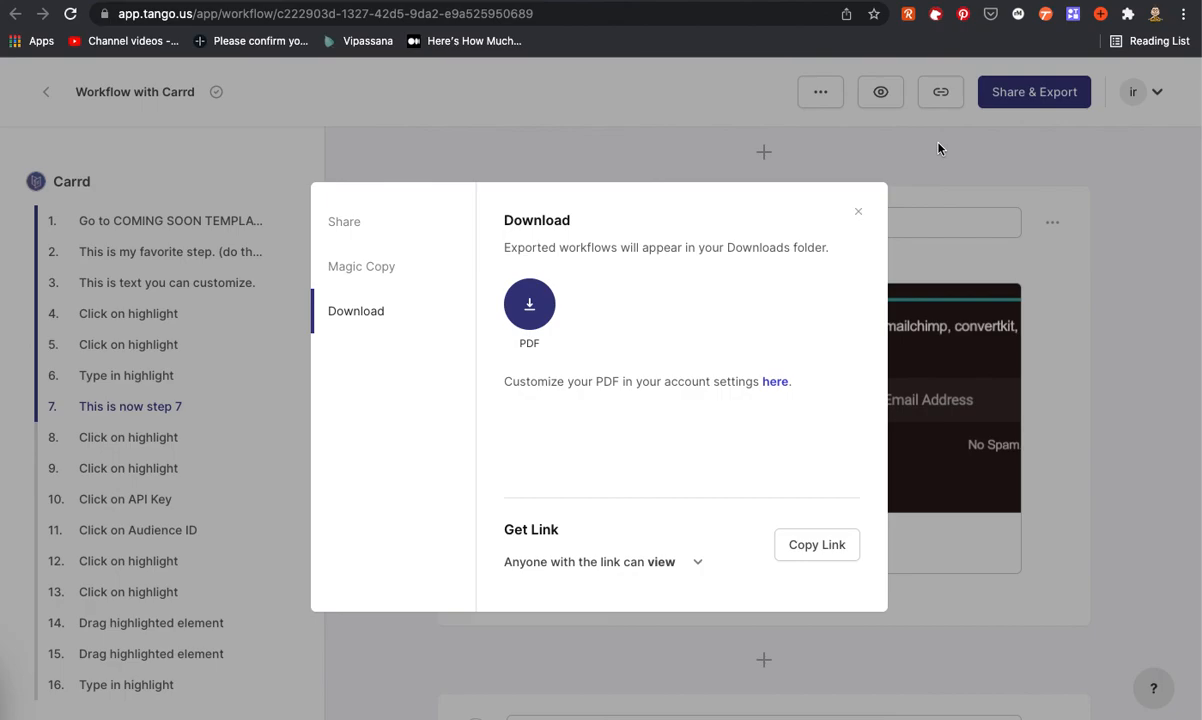
mouse_move(865, 43)
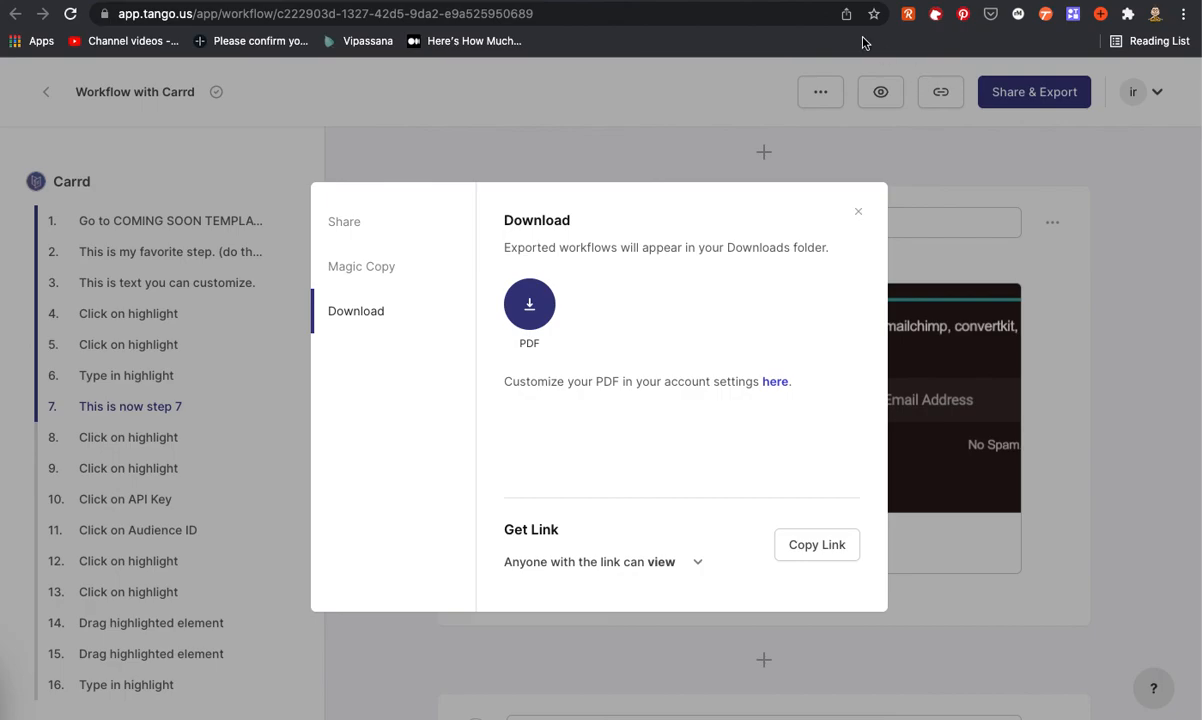